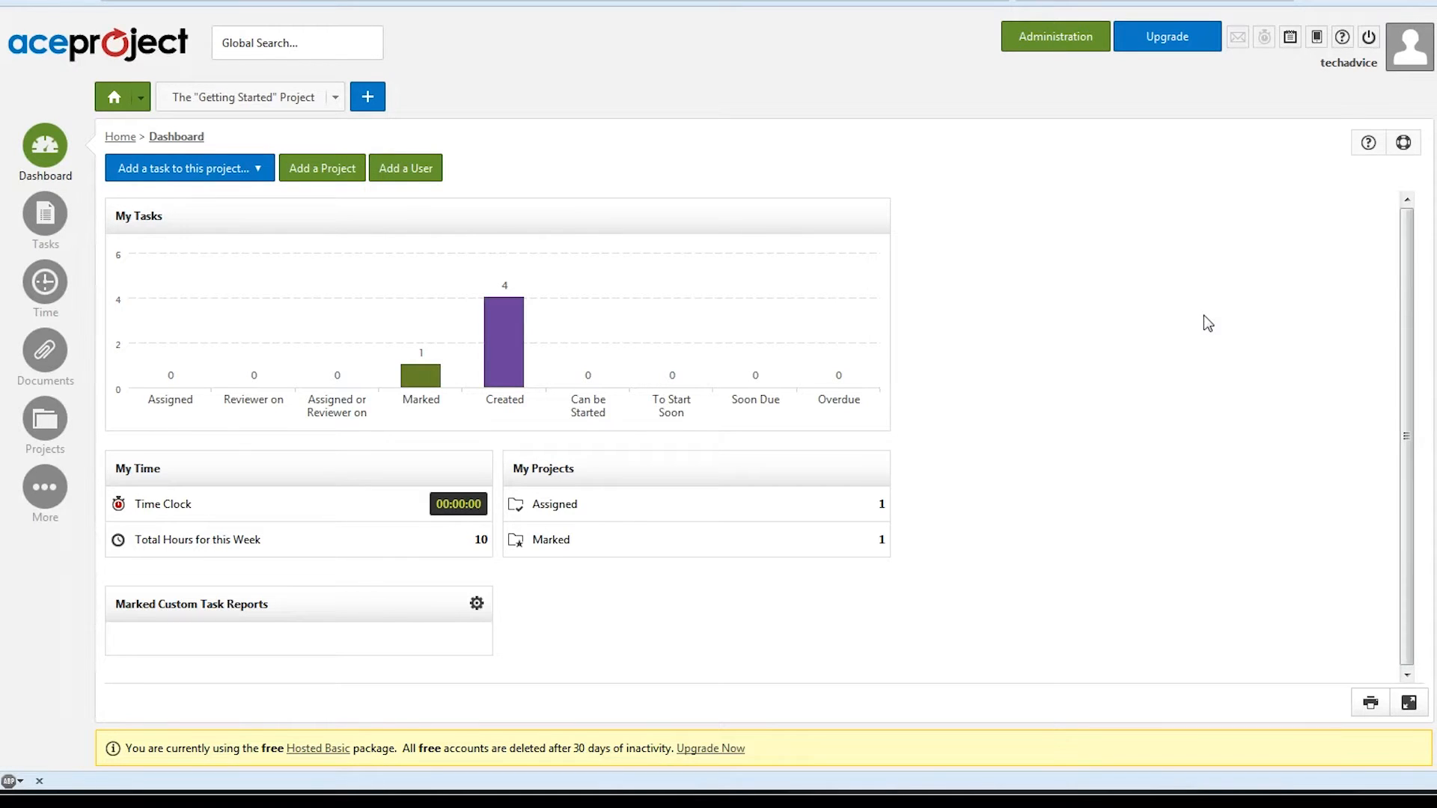
mouse_move(1341, 328)
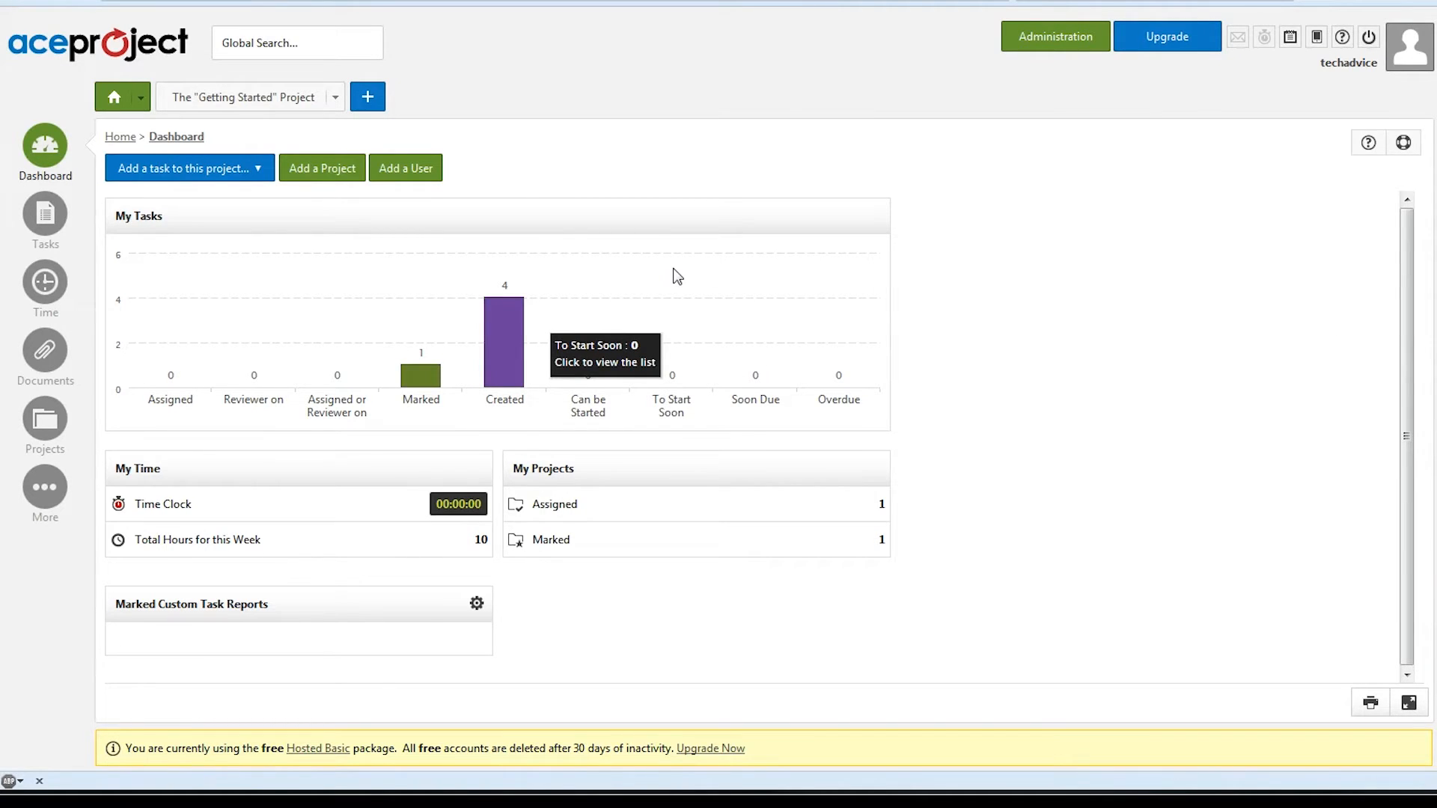
mouse_move(169, 400)
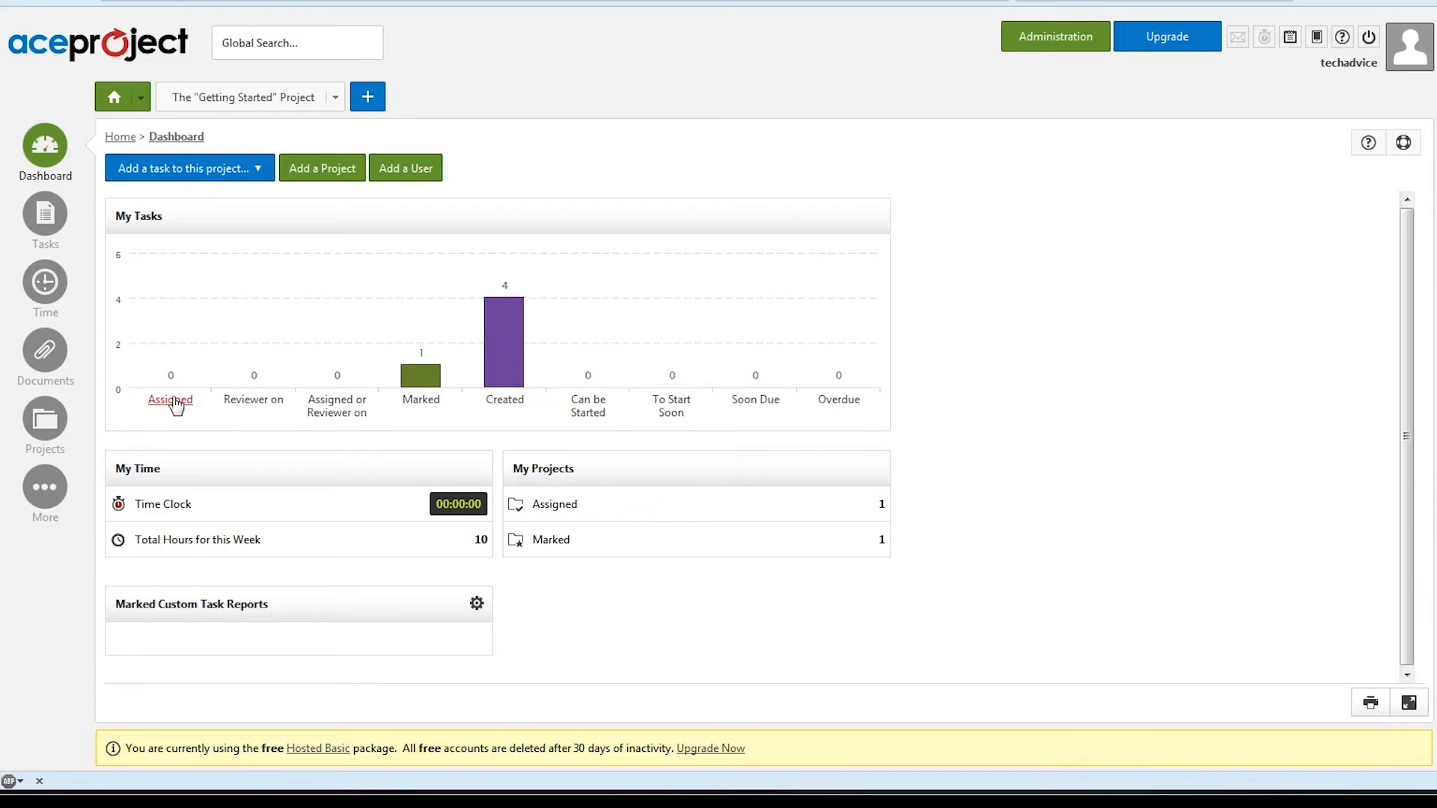
mouse_move(255, 417)
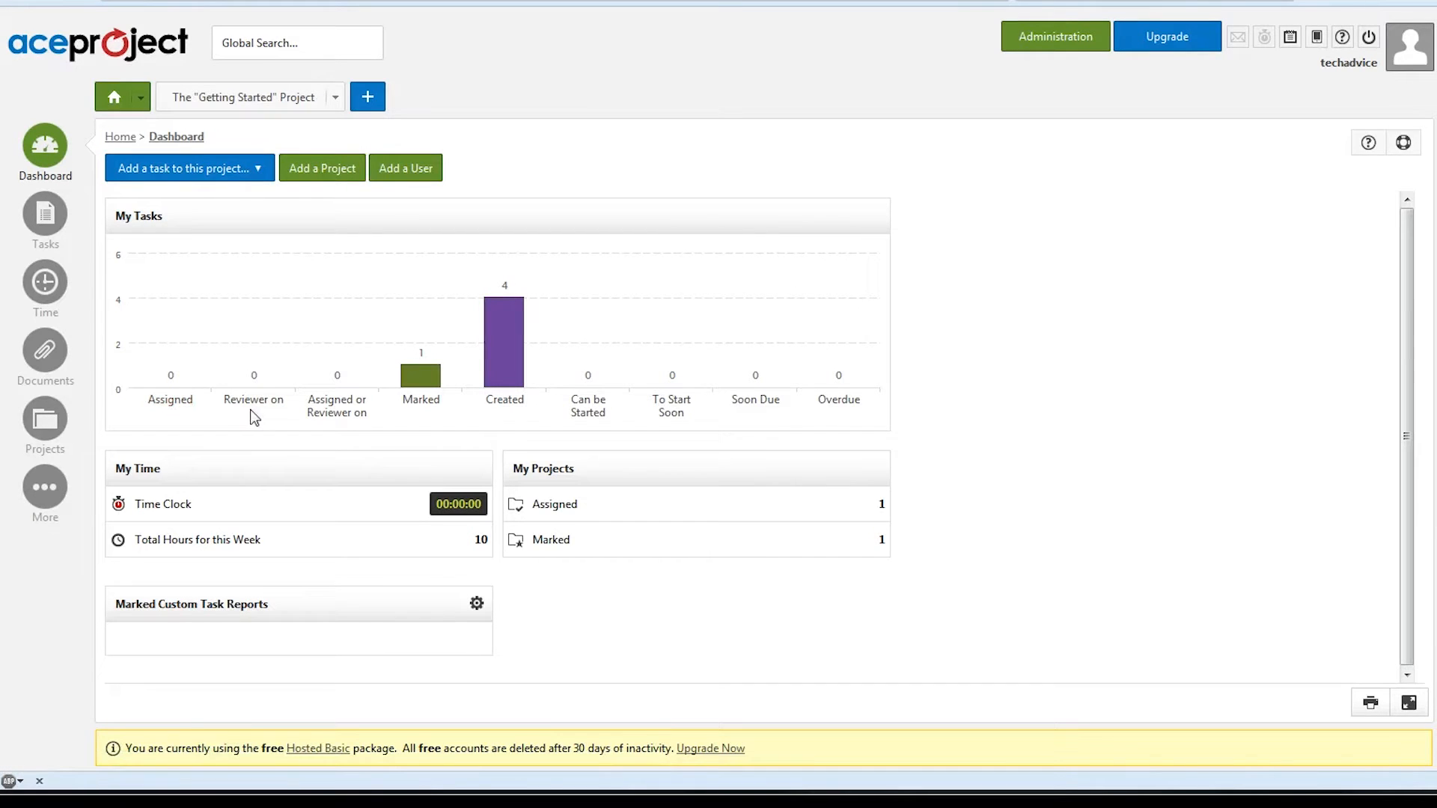
mouse_move(253, 400)
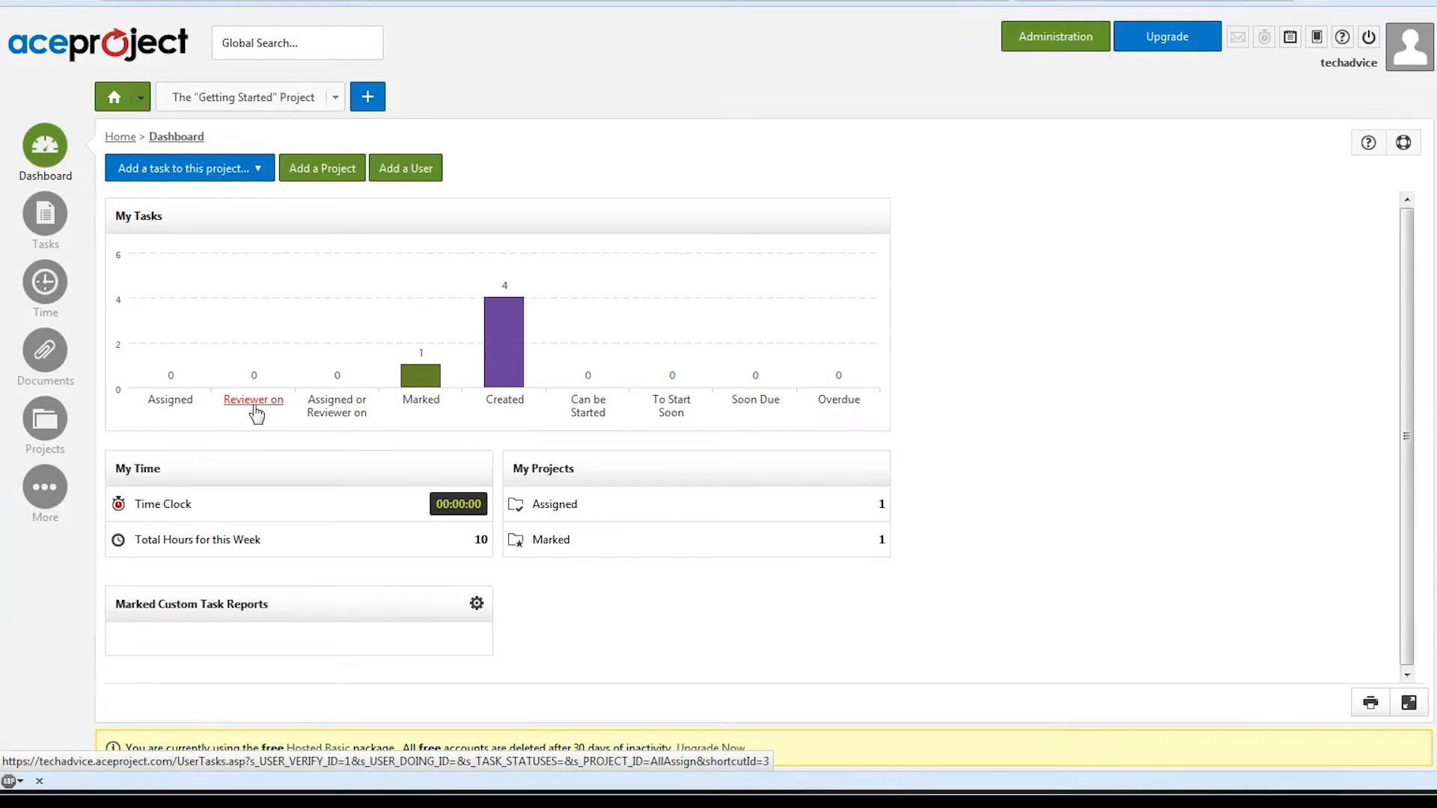
mouse_move(463, 417)
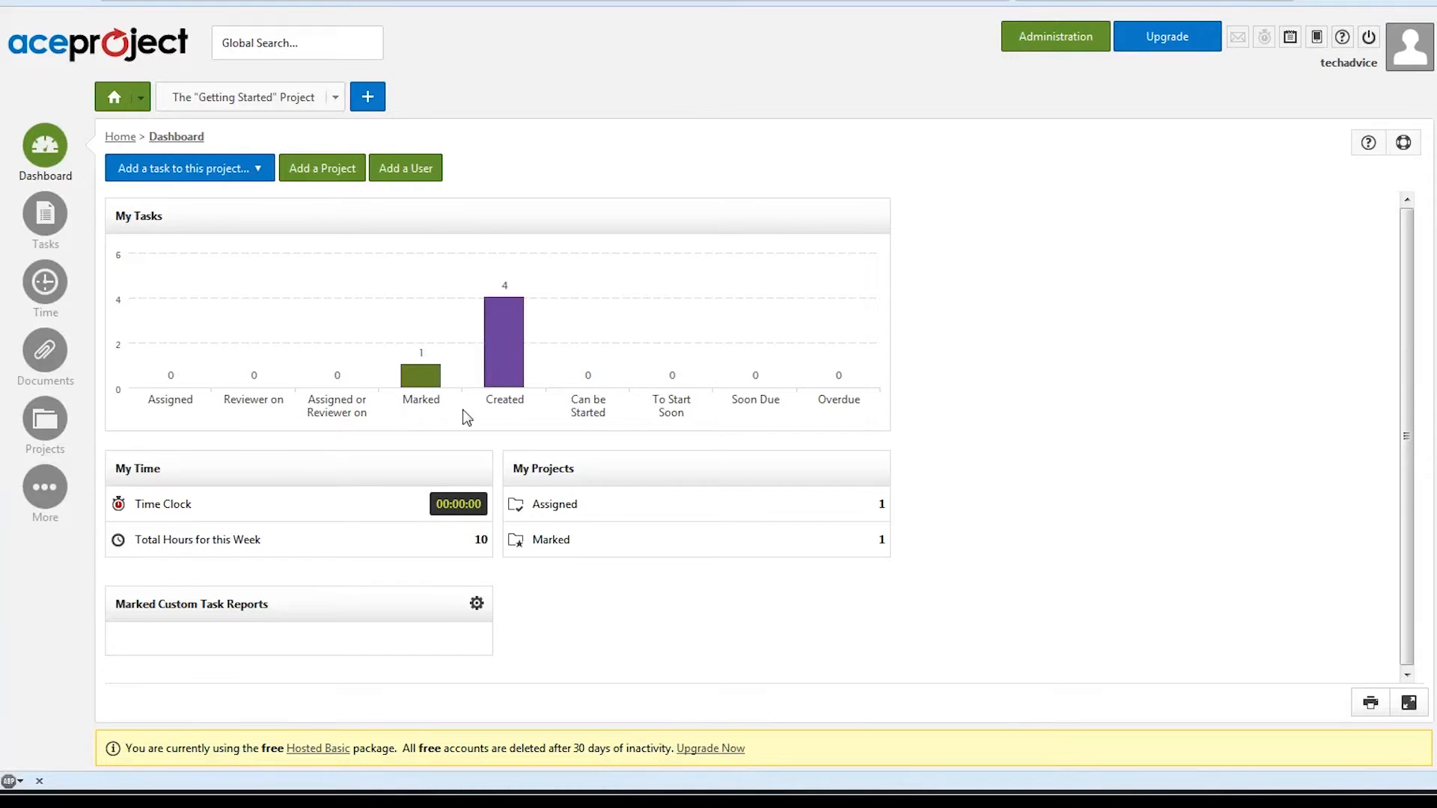
mouse_move(656, 436)
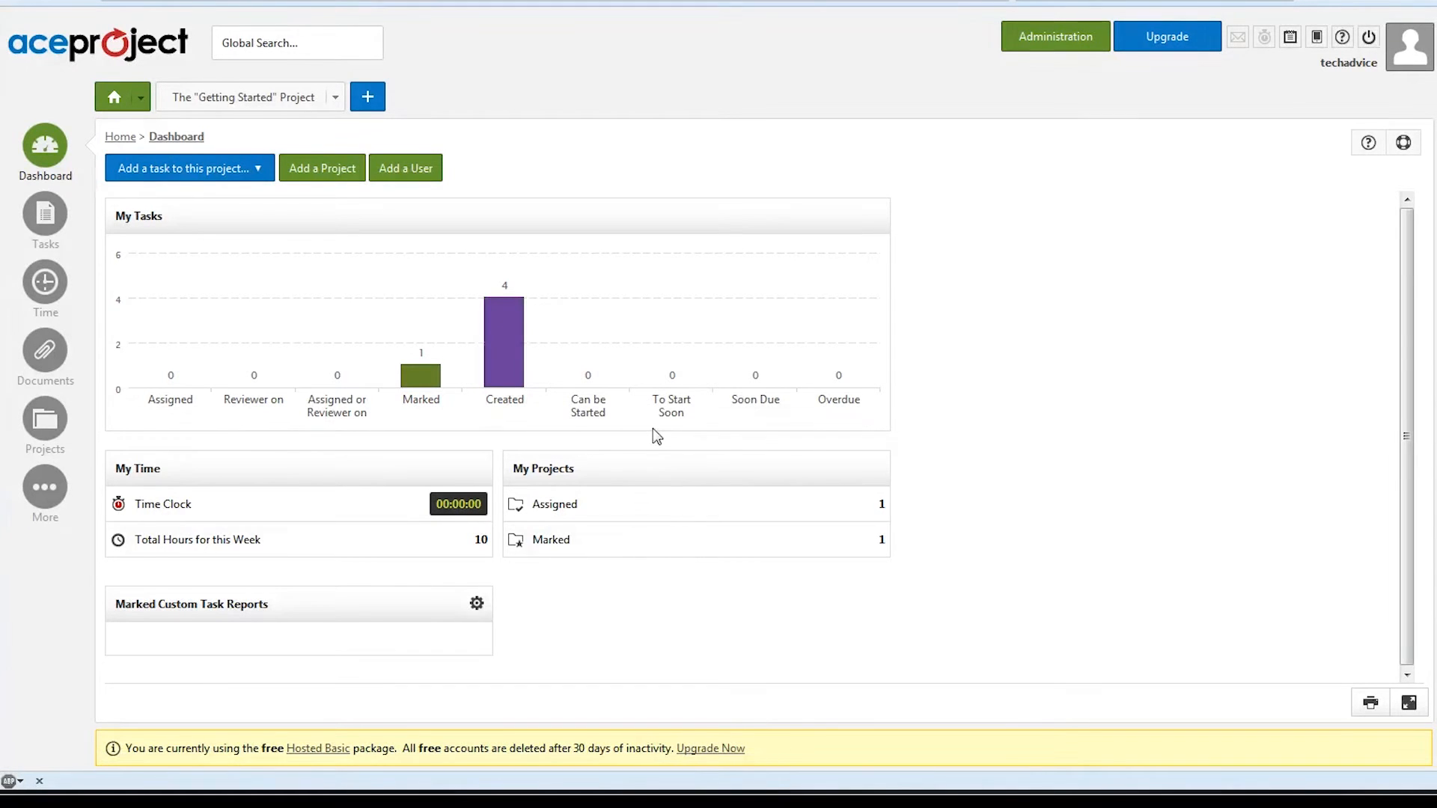
mouse_move(833, 440)
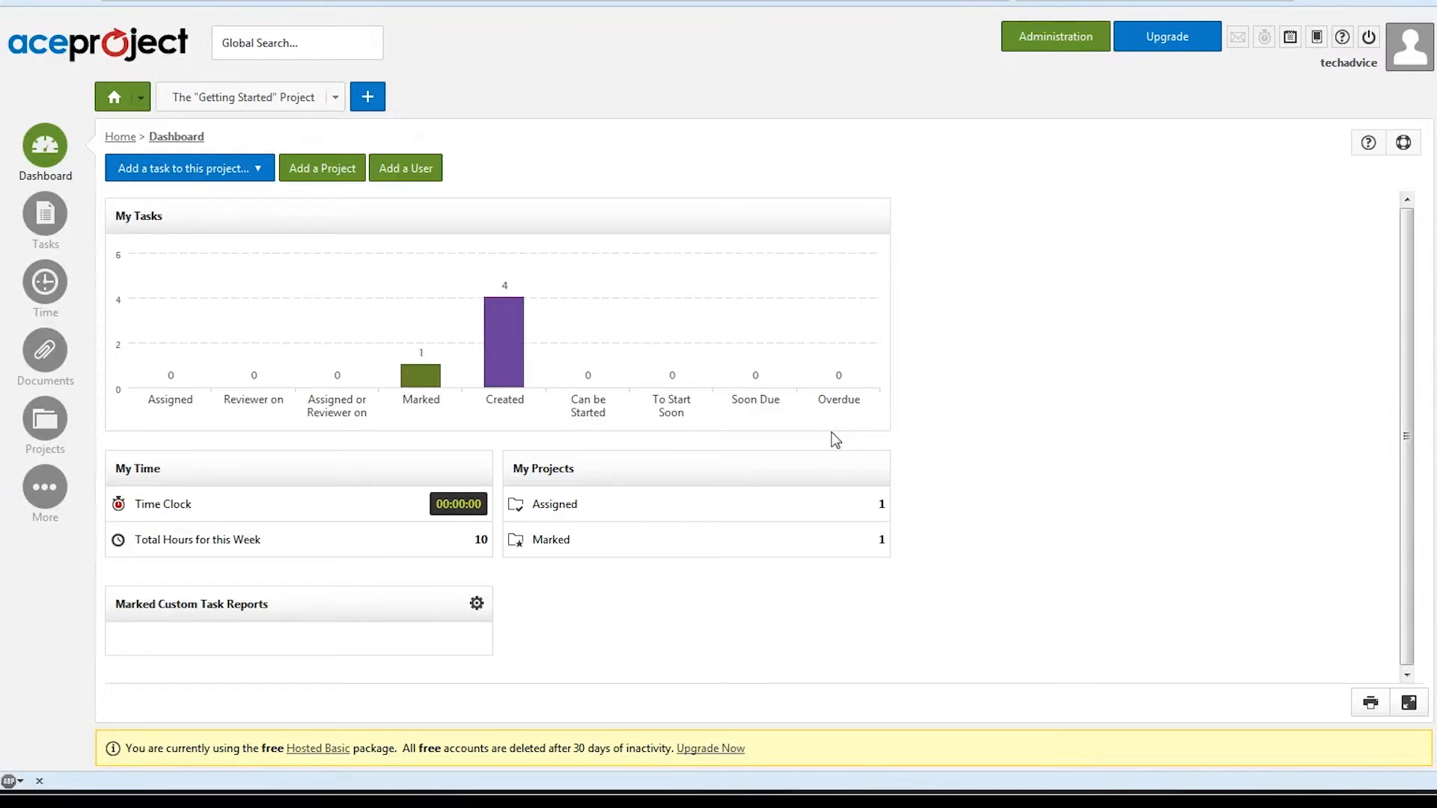
mouse_move(495, 457)
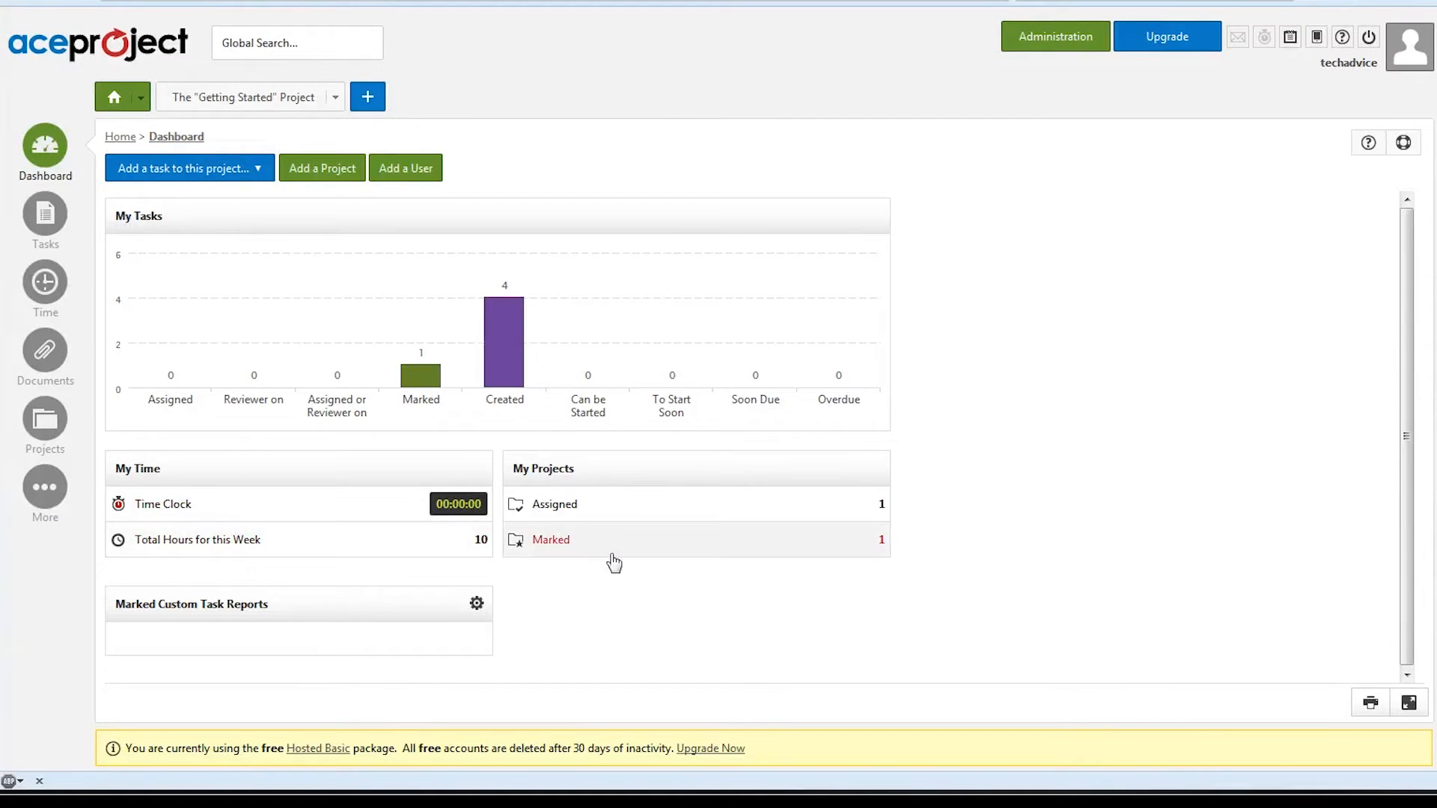
mouse_move(636, 507)
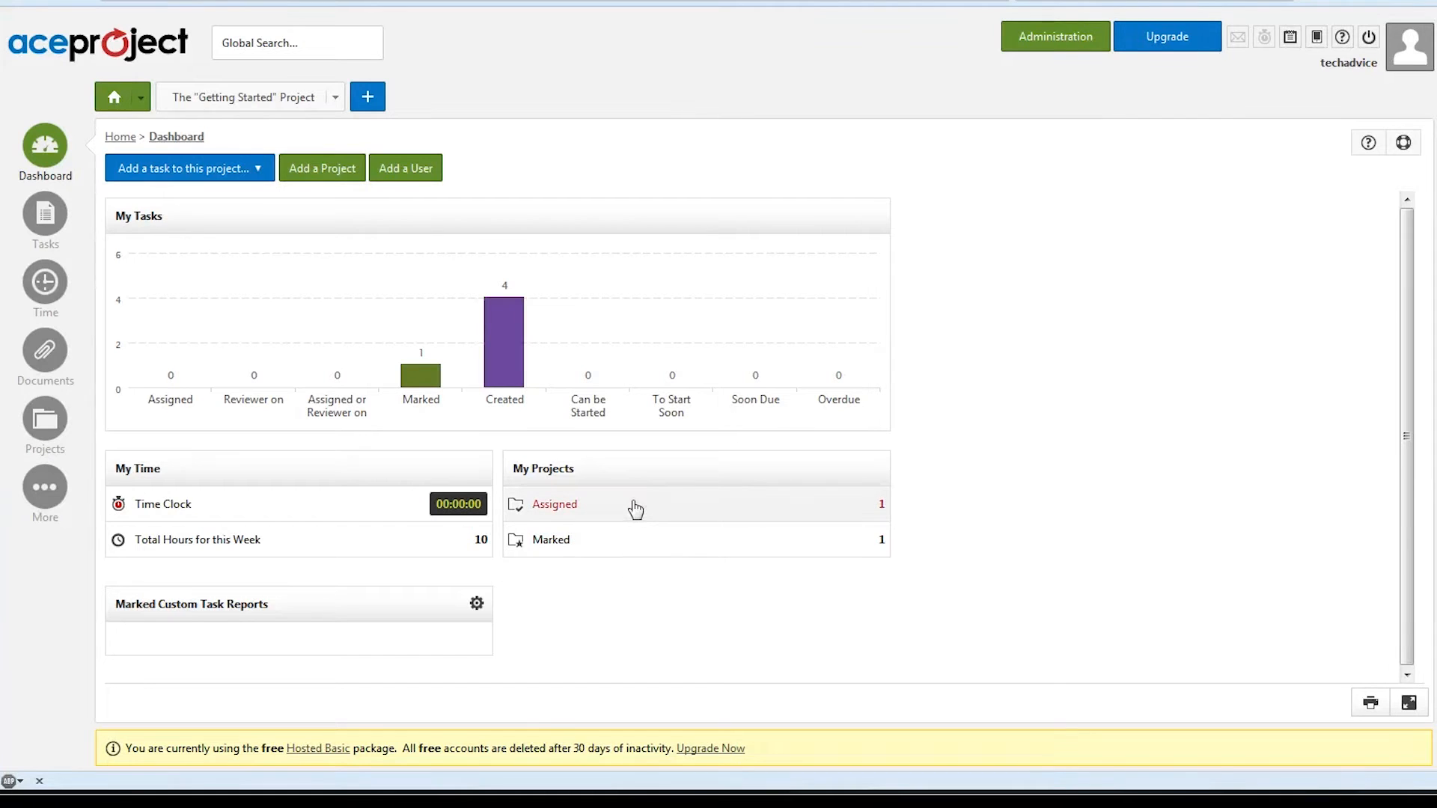
mouse_move(97, 195)
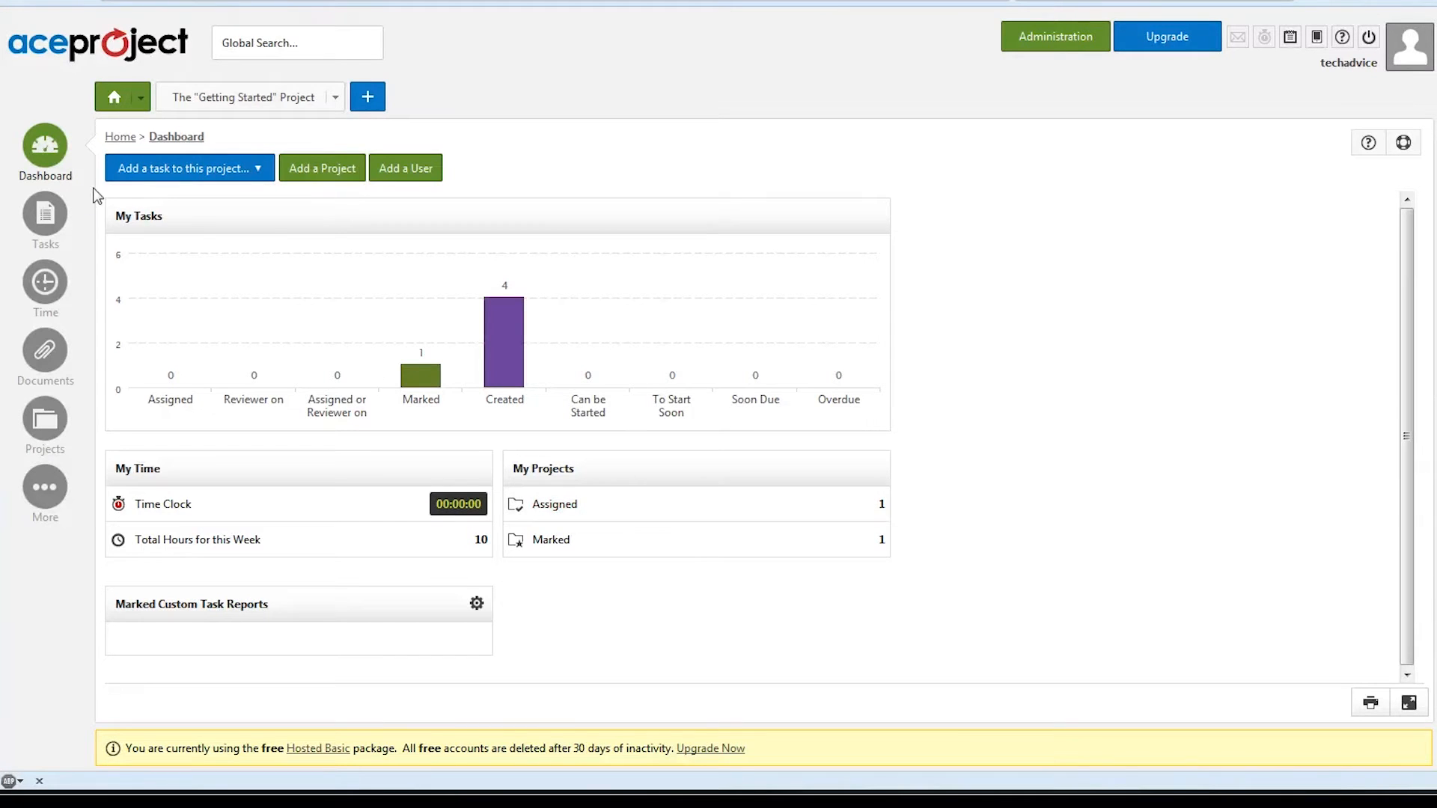
Step: Show the Tasks list with the Getting Started project's four to-do tasks
left_click(43, 208)
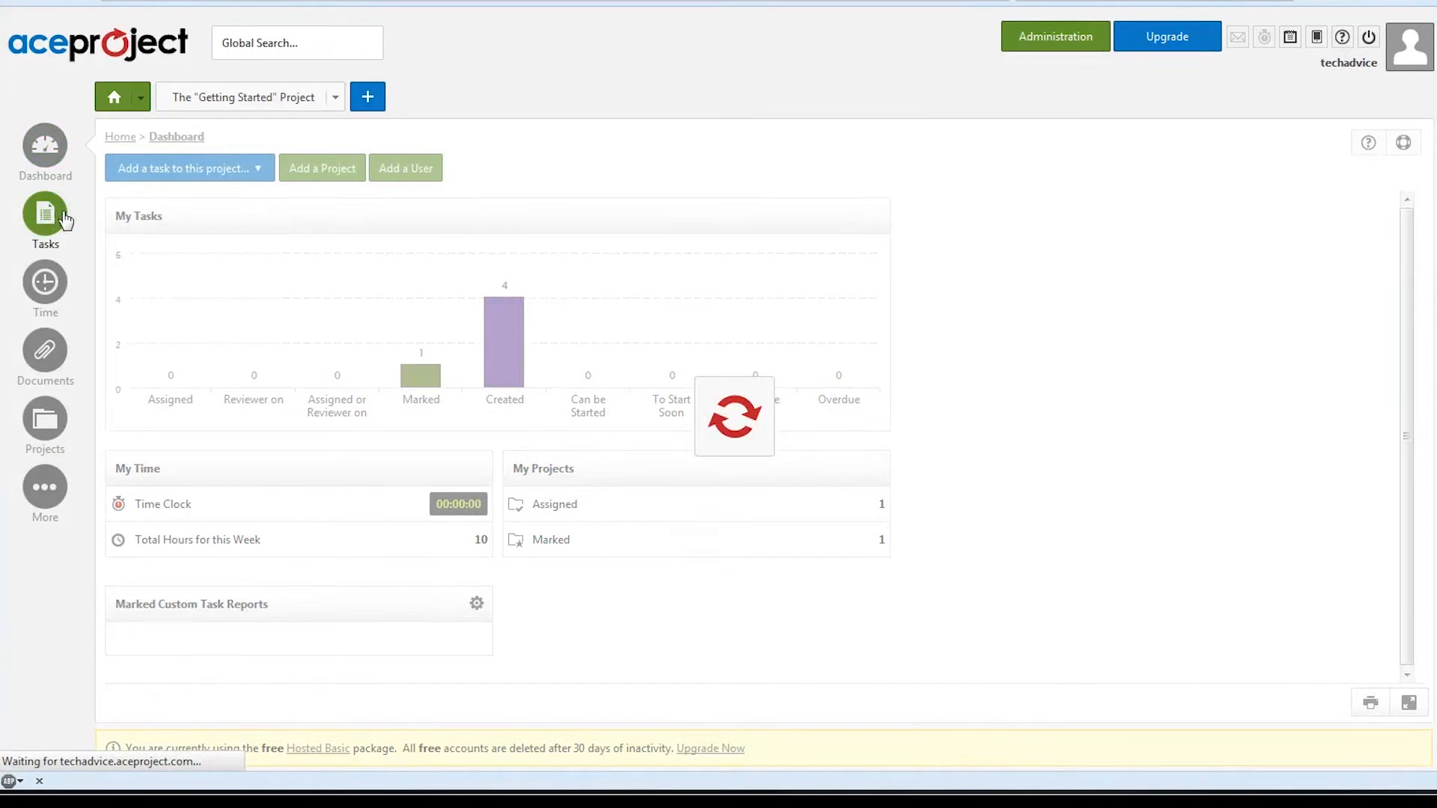
left_click(43, 219)
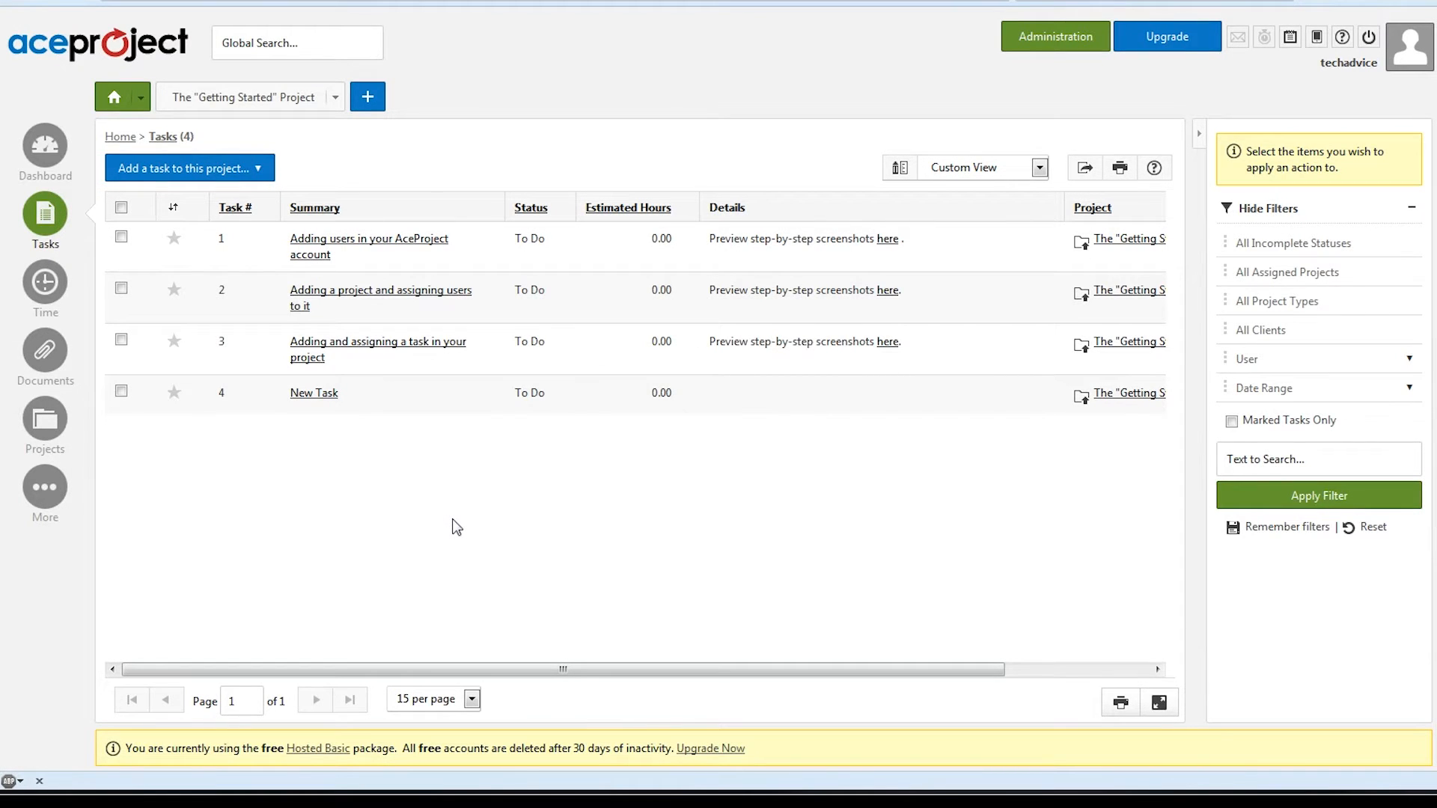
mouse_move(247, 177)
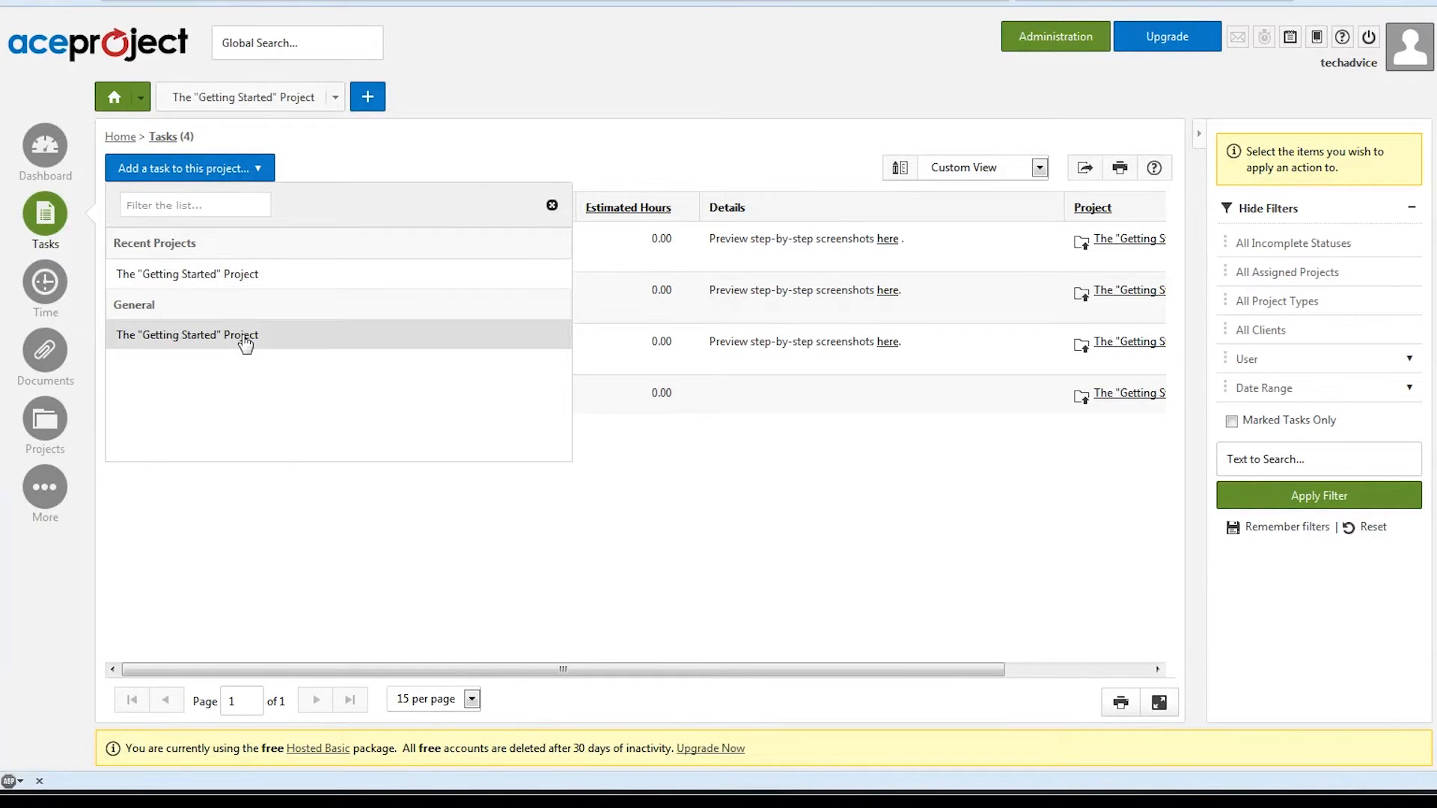
Step: Start a task in Getting Started with summary 'New Task' and details 'New Taswk Notes'
left_click(187, 334)
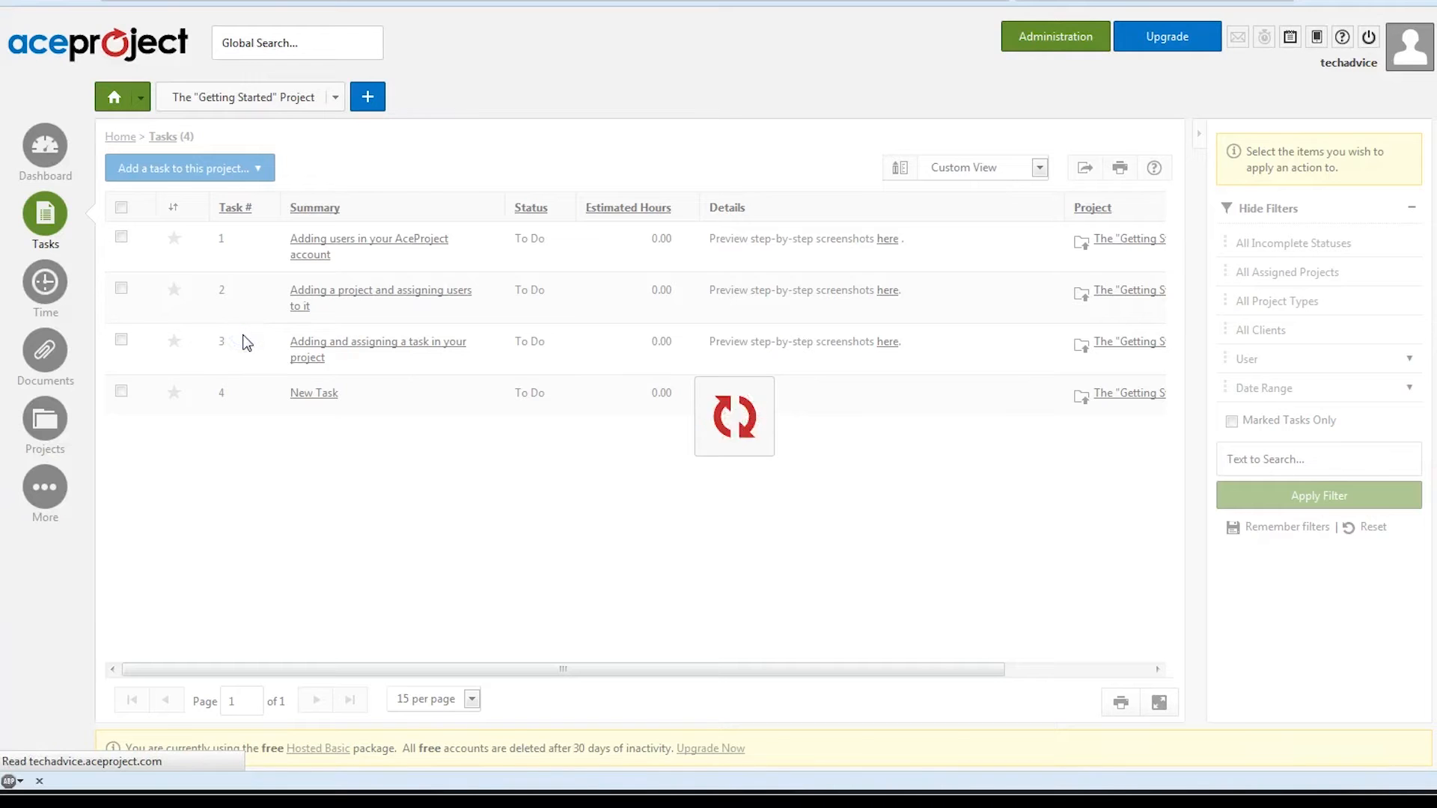
left_click(313, 392)
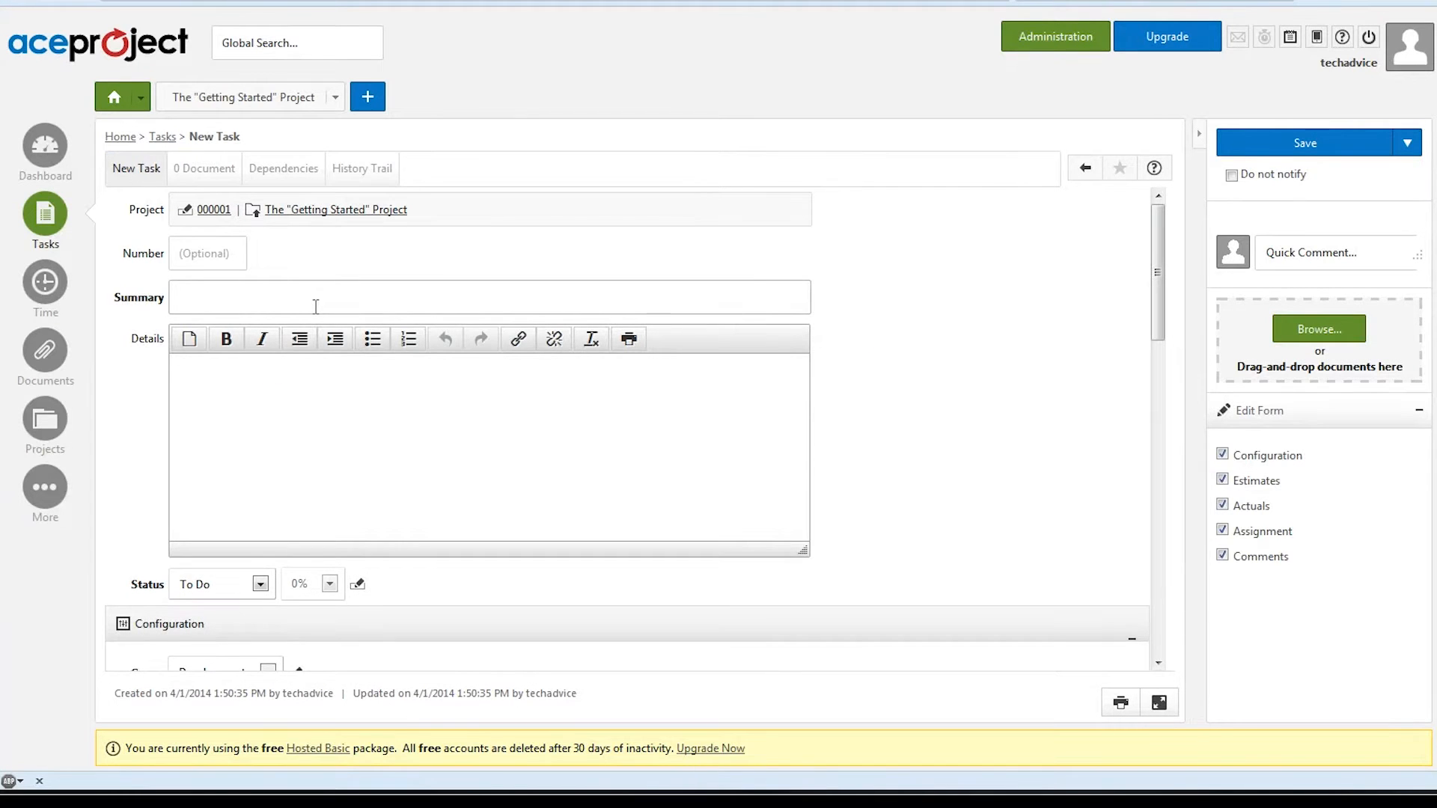
type("New Task")
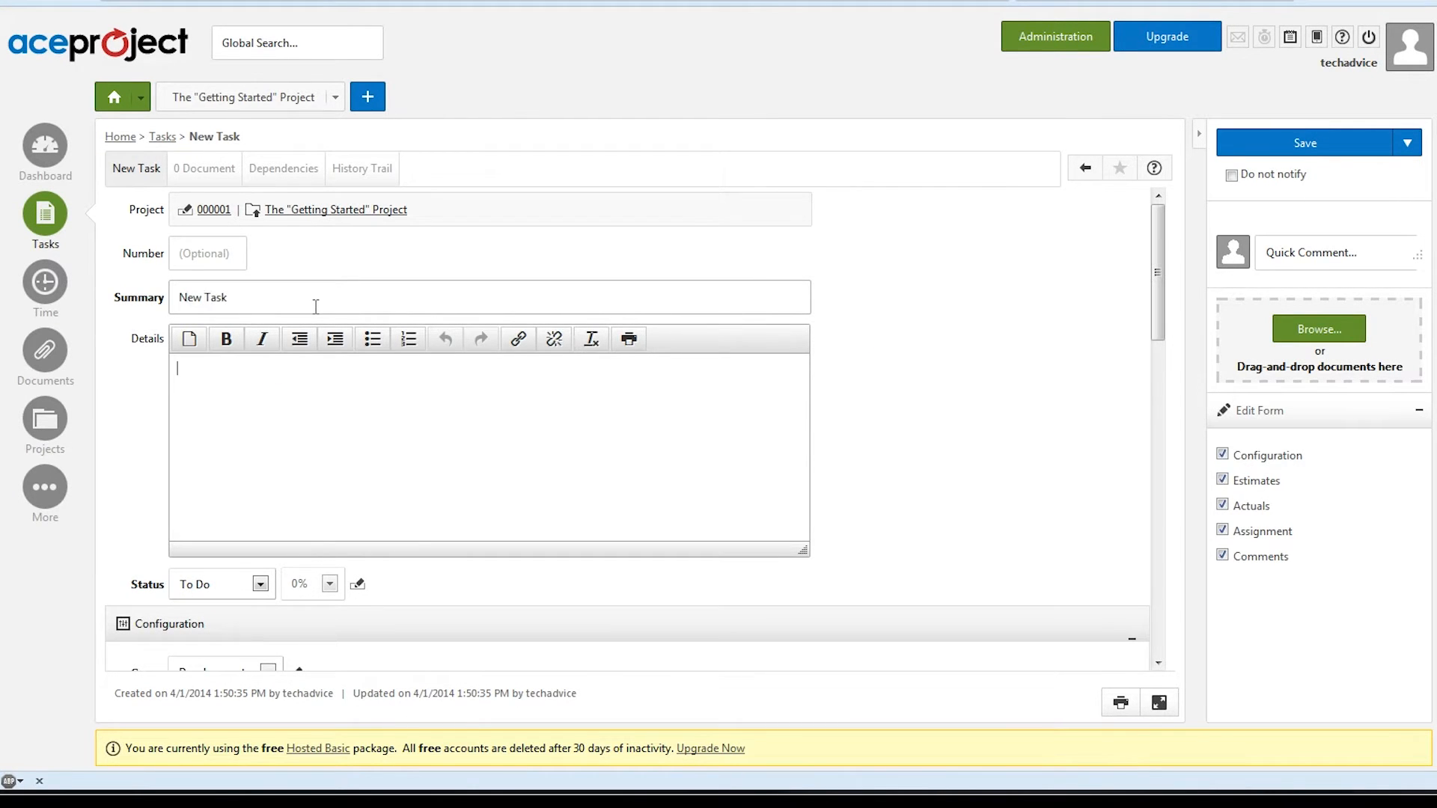
type("Tes")
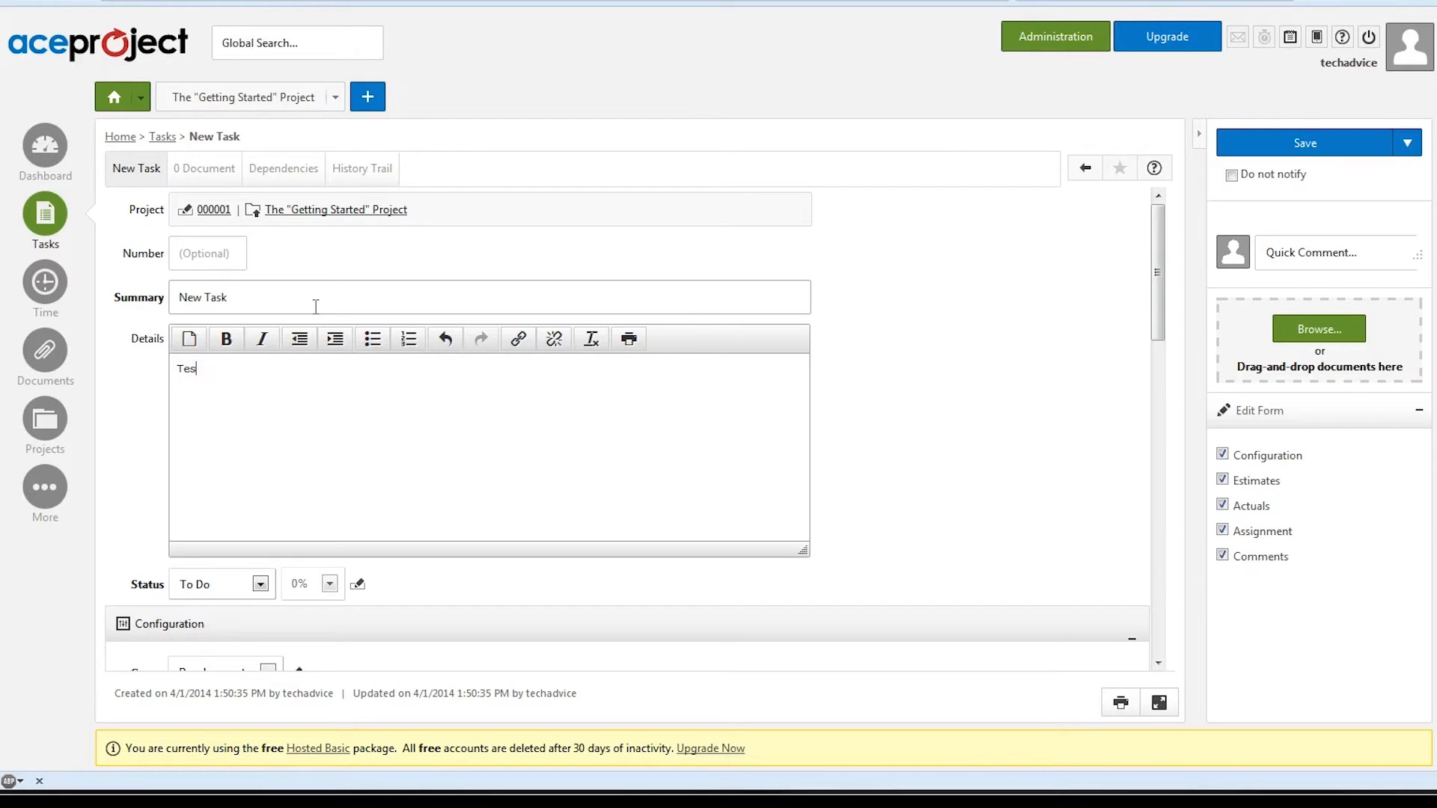
type("New Taswk Not")
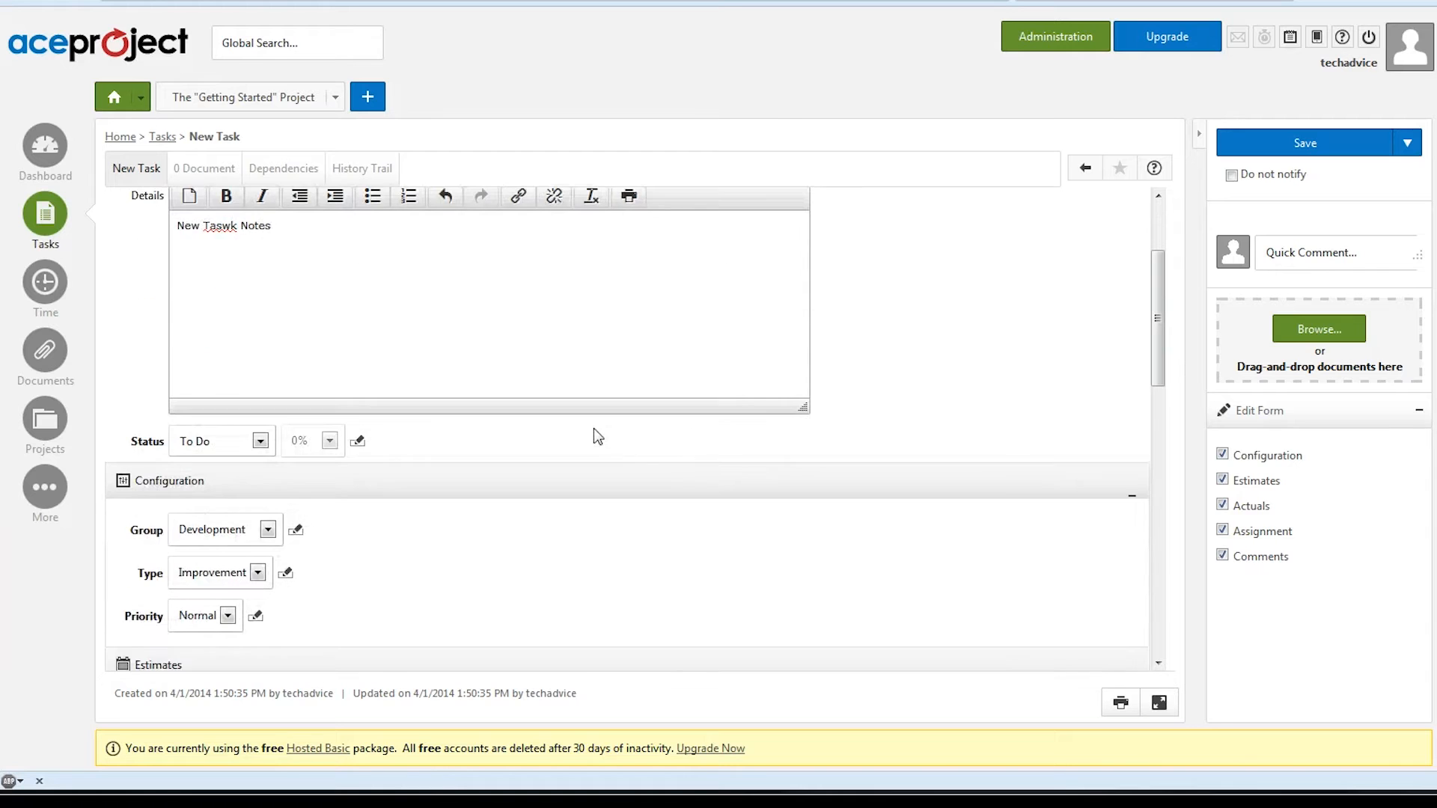
scroll("down", 3)
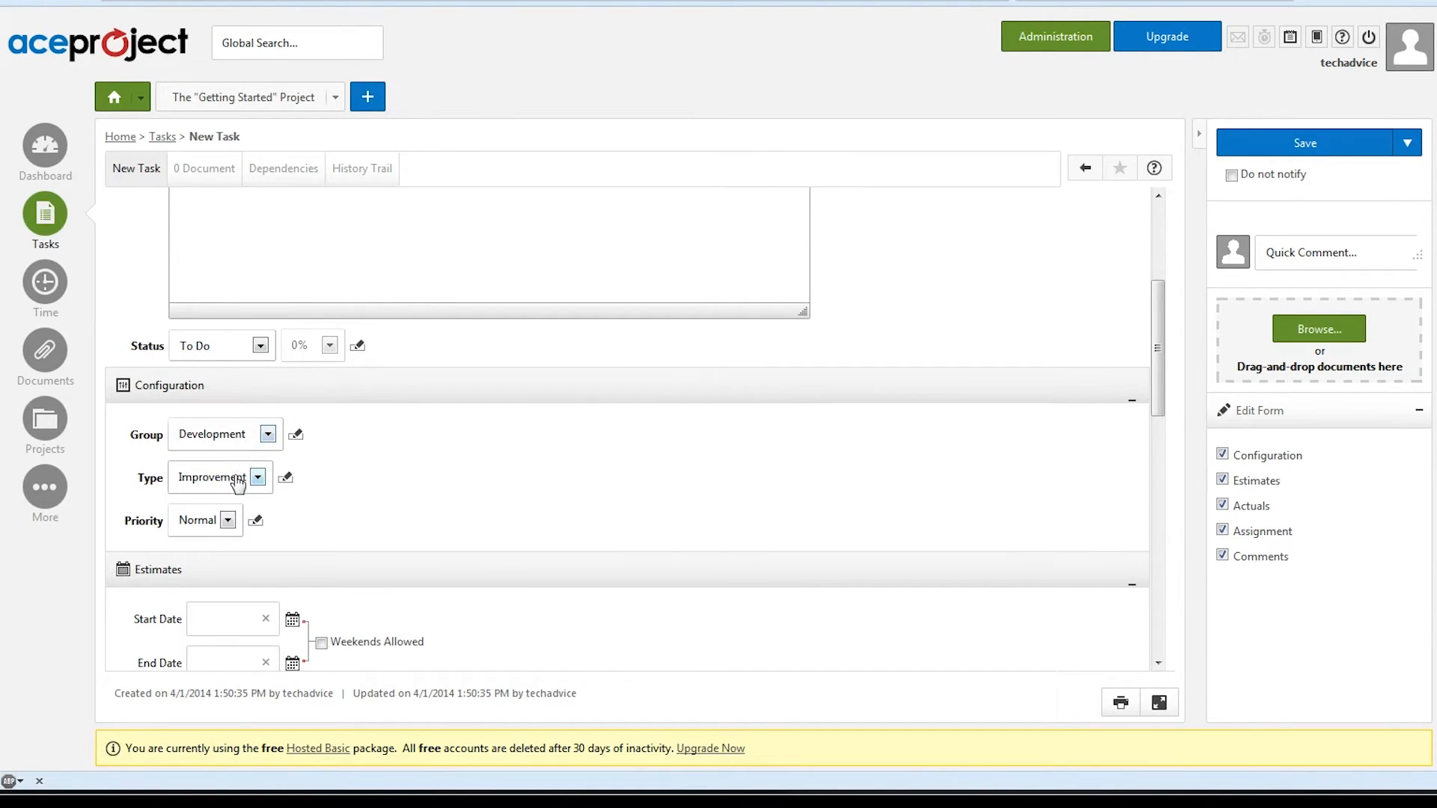
scroll("down", 3)
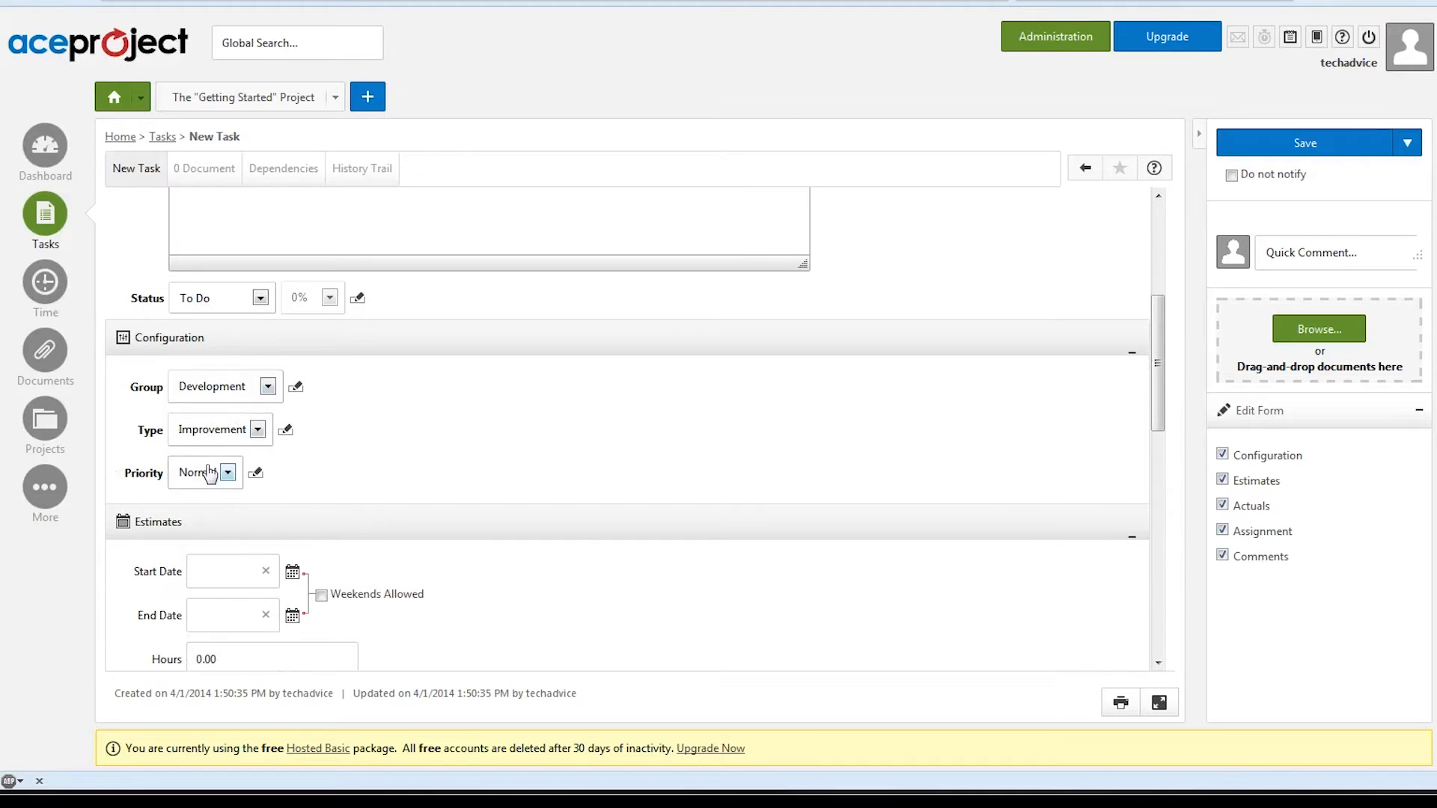
scroll("down", 3)
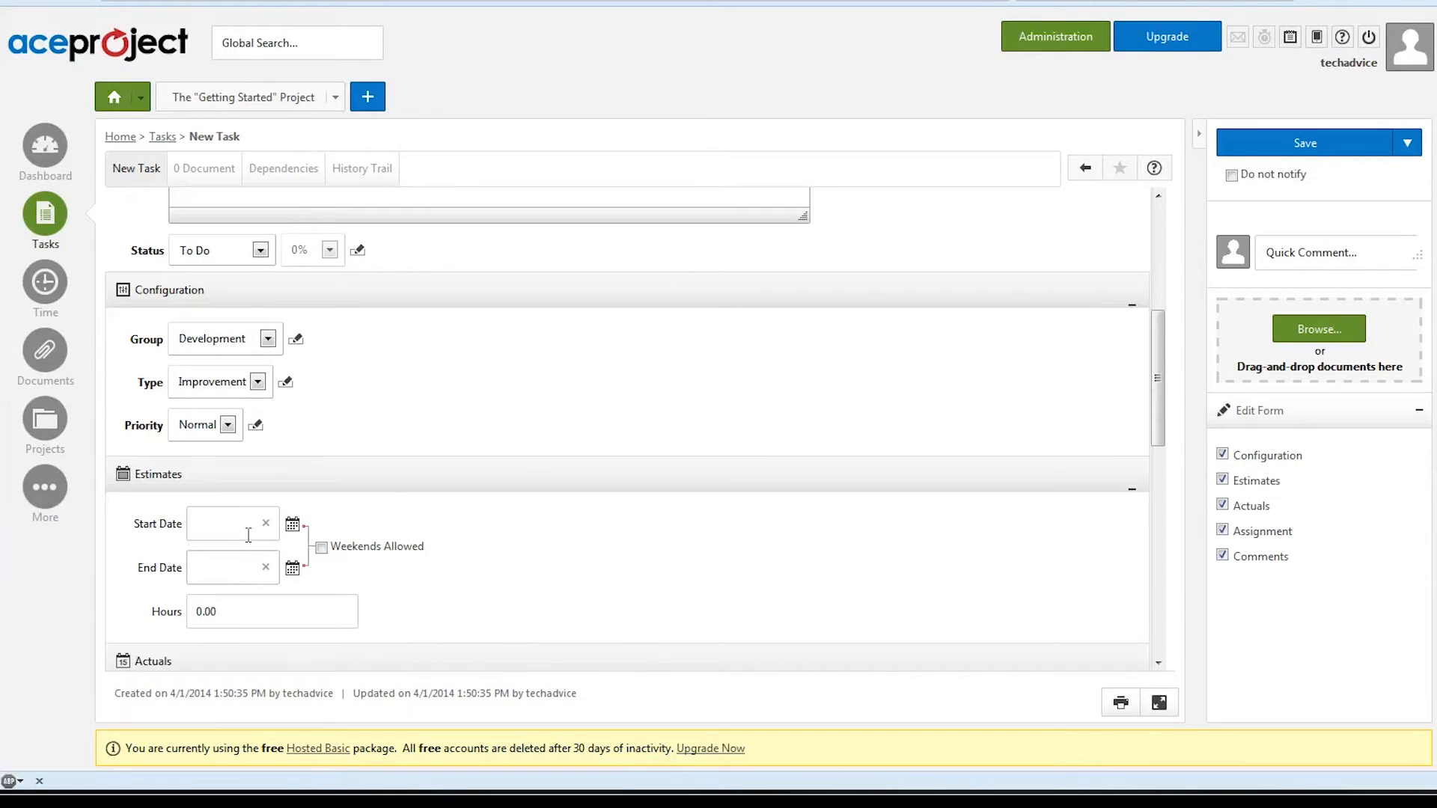
mouse_move(751, 518)
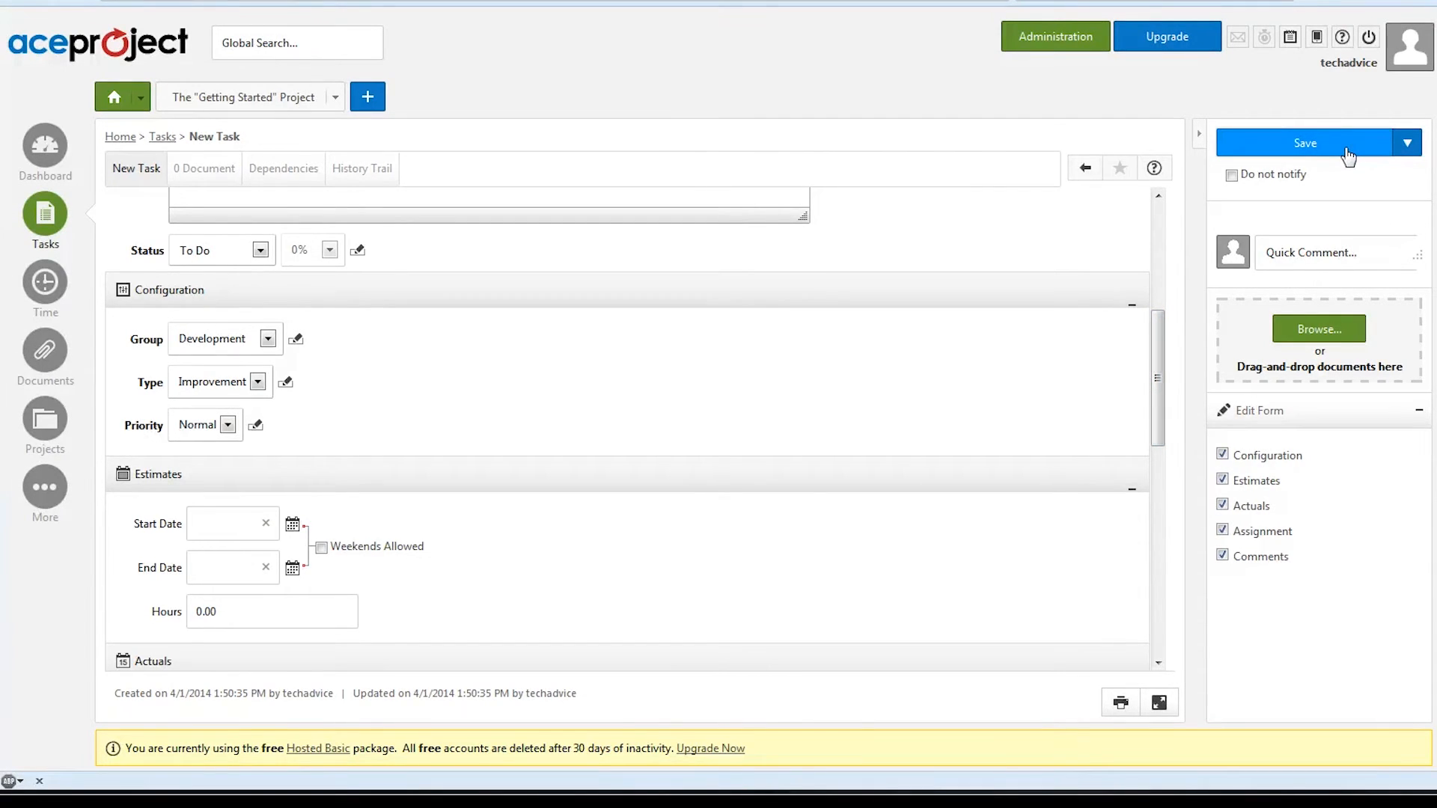
Step: Save the task so it appears as task 5, and reveal the list's filter options
left_click(1305, 143)
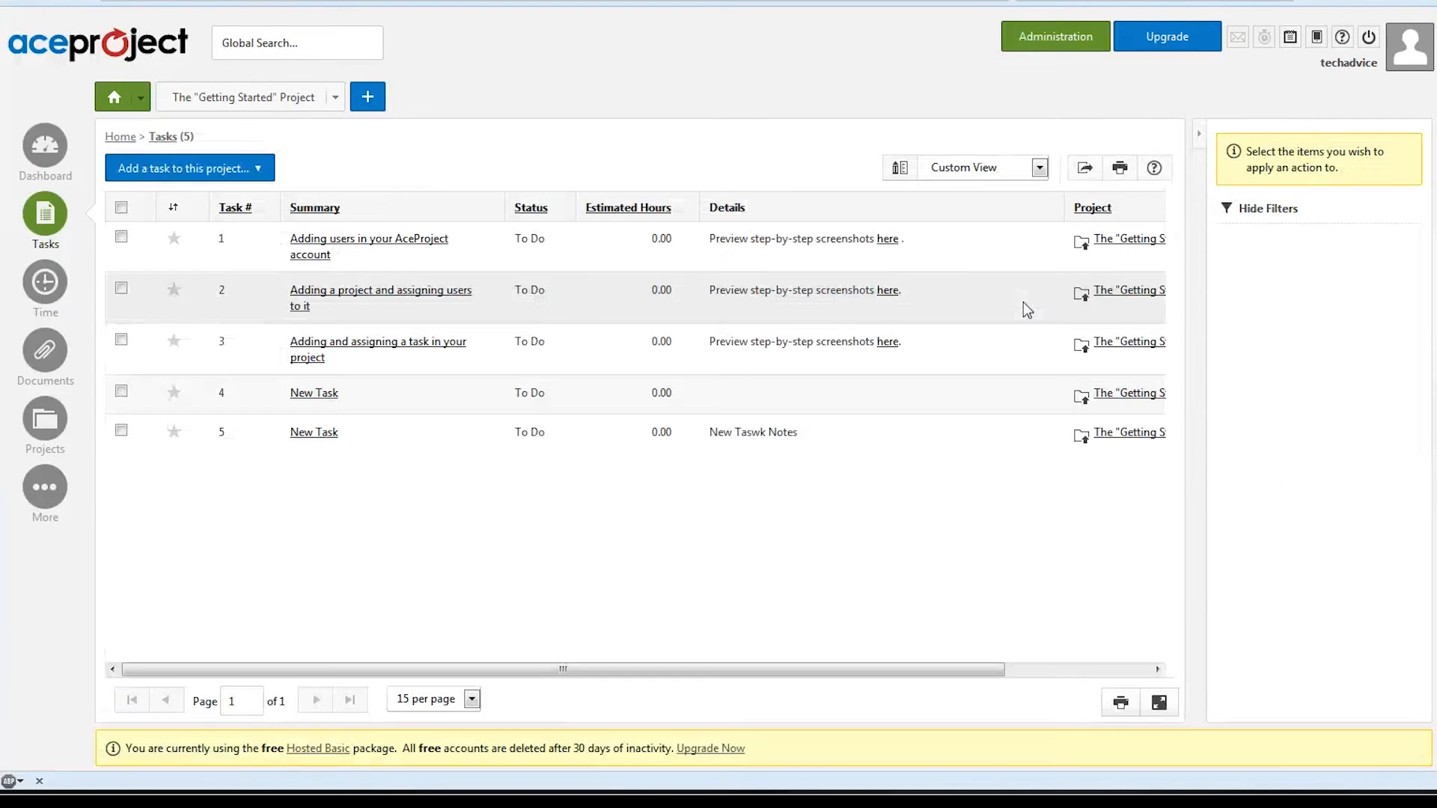
left_click(1266, 208)
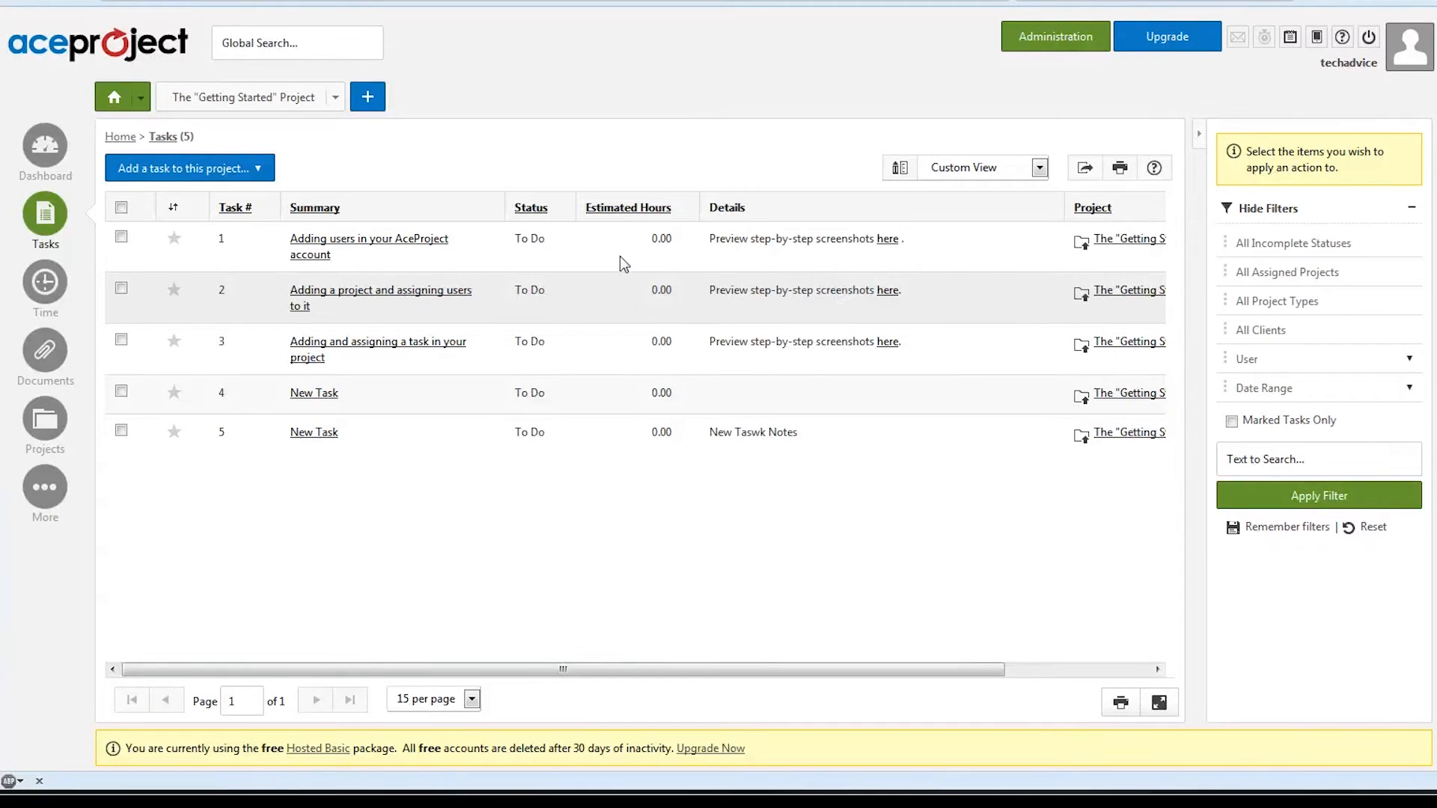
Step: Go to My Time, showing one 10-hour time item for the week
left_click(43, 282)
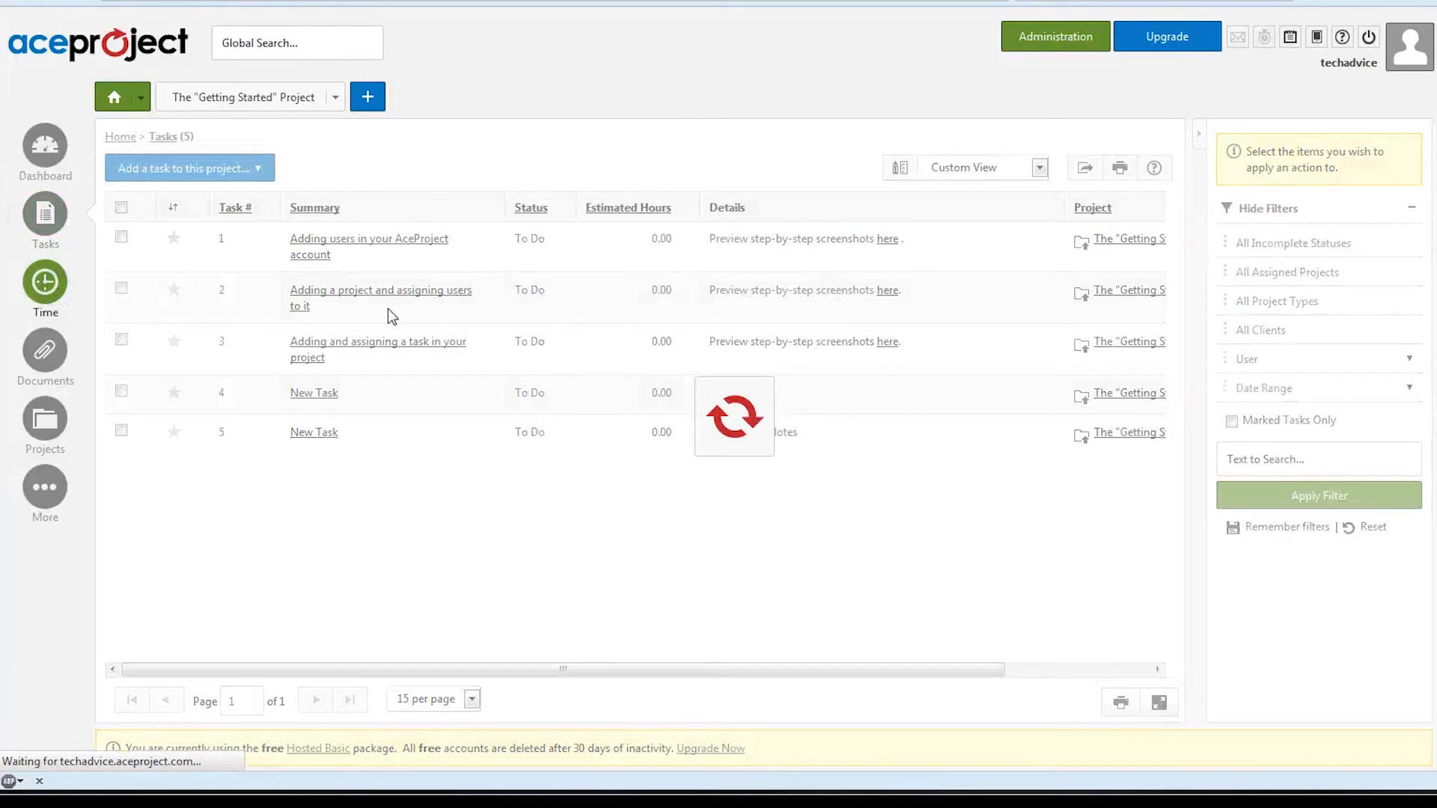
left_click(44, 283)
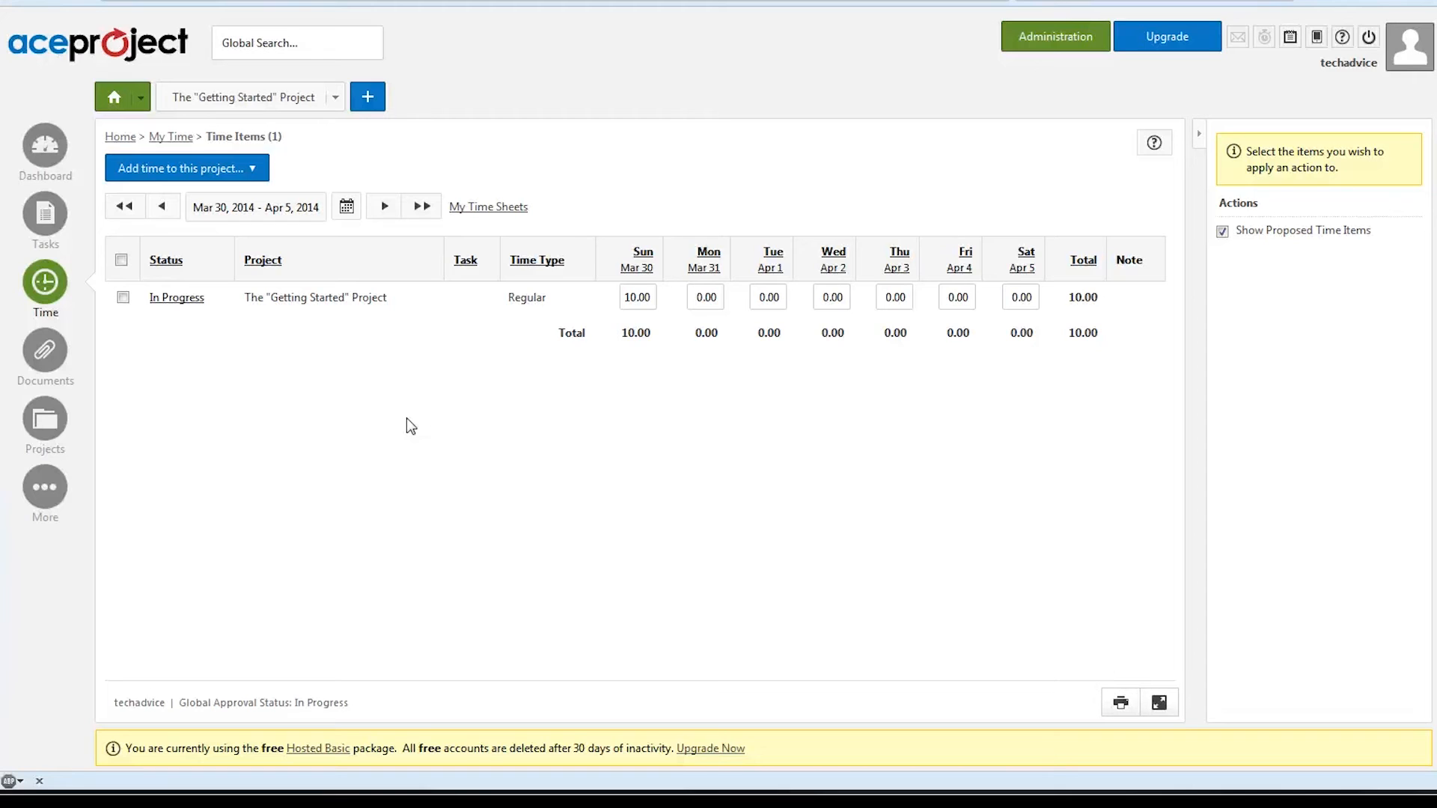
Step: Show the project's Documents page, which lists no documents
left_click(44, 353)
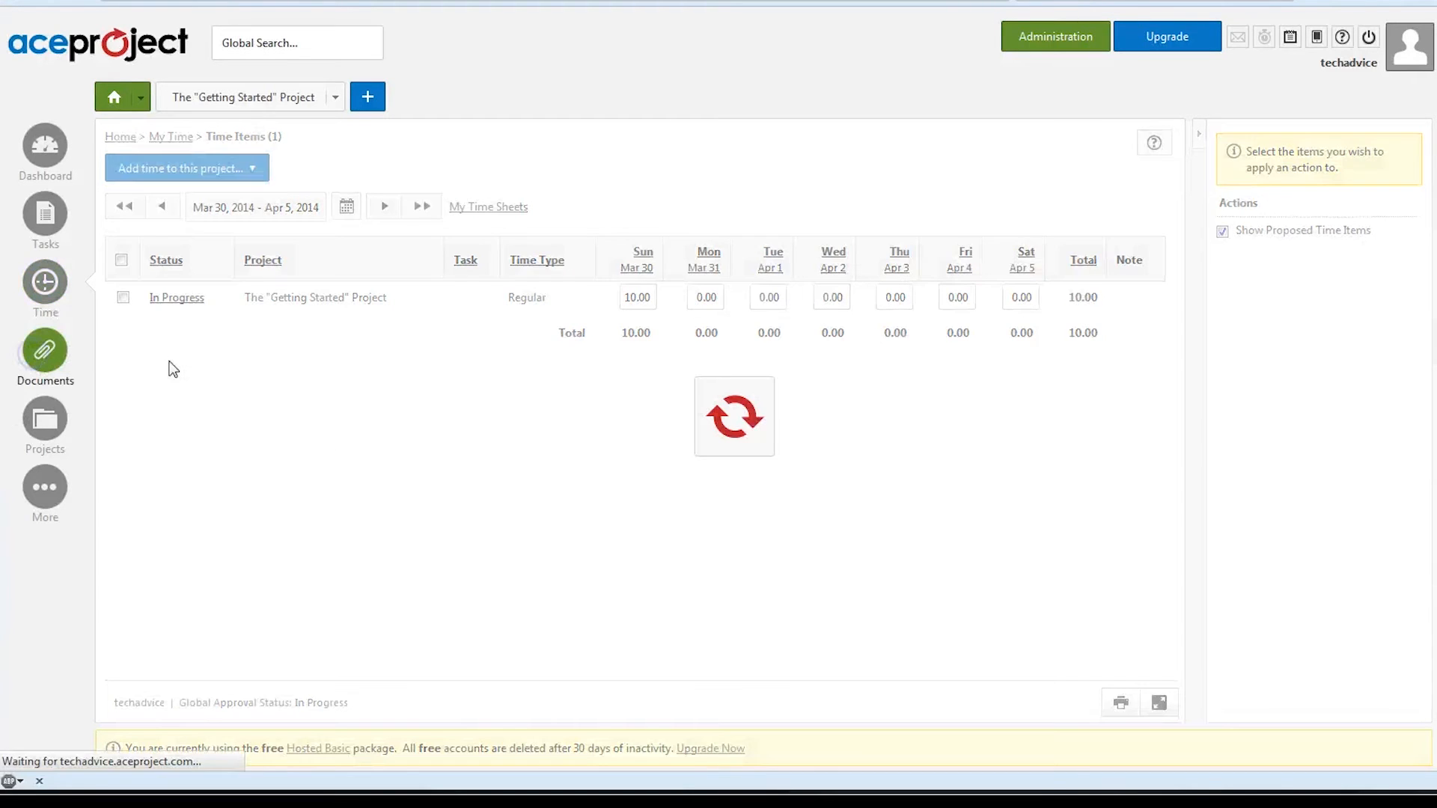
left_click(44, 350)
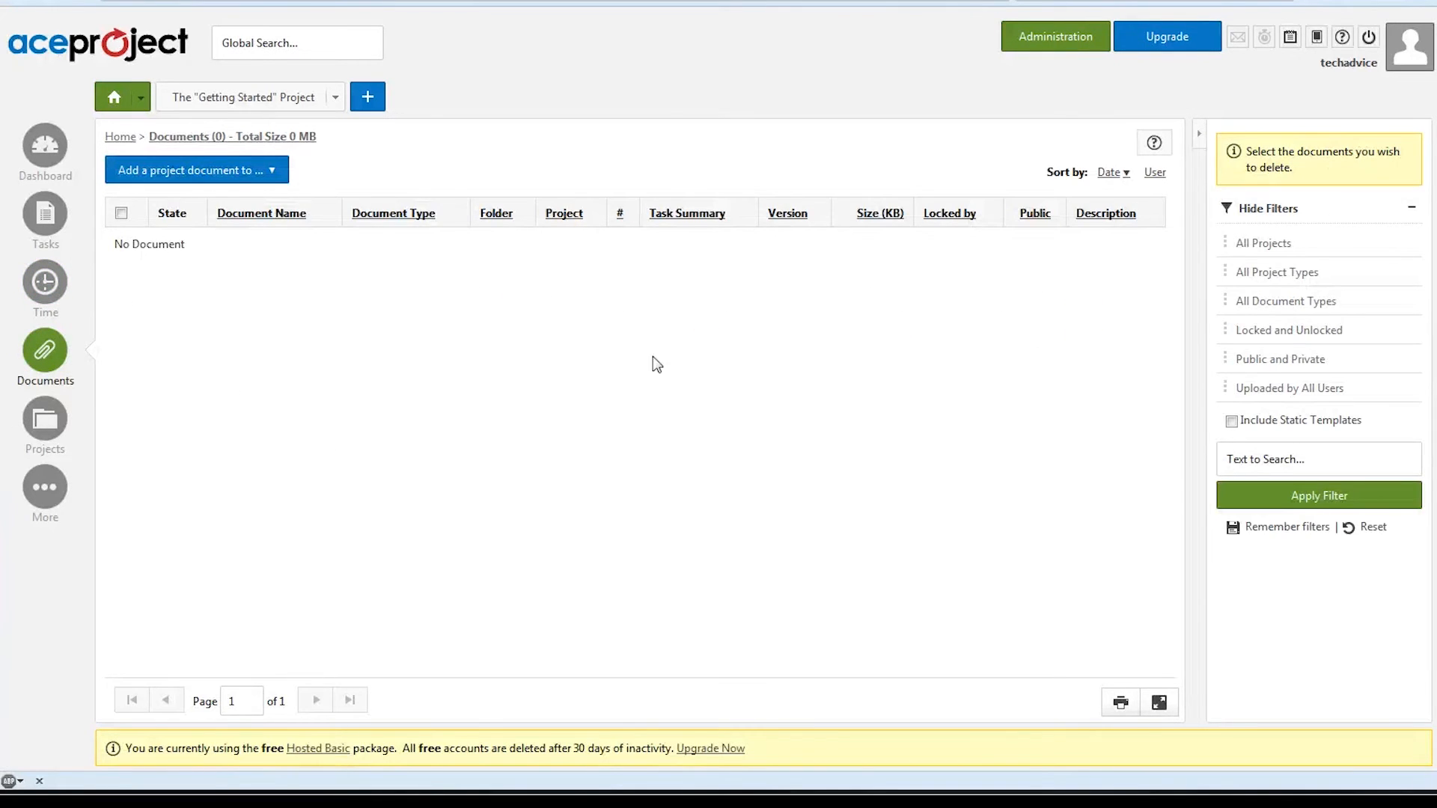
mouse_move(569, 347)
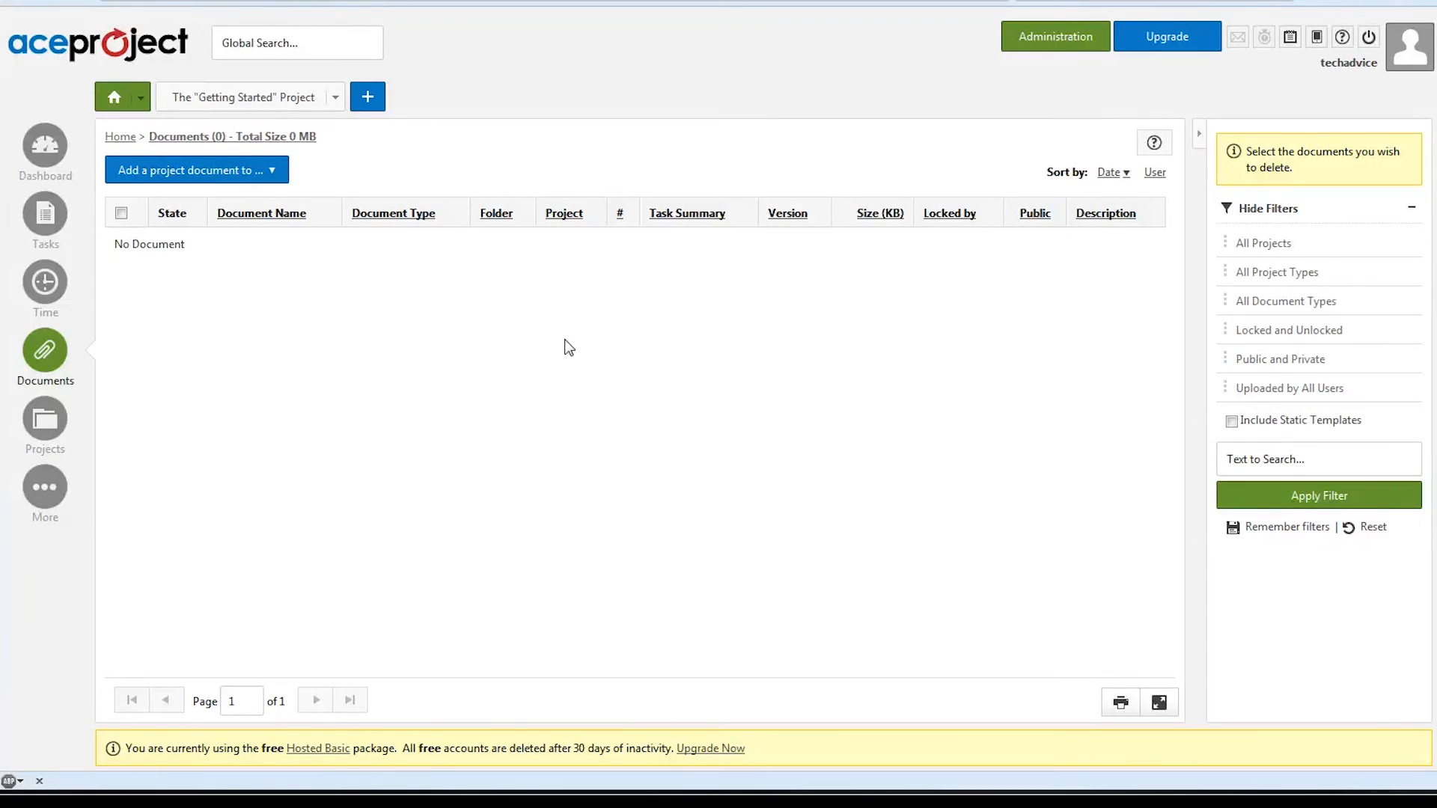
Step: Show the Projects page listing Getting Started with 6 total tasks
left_click(44, 417)
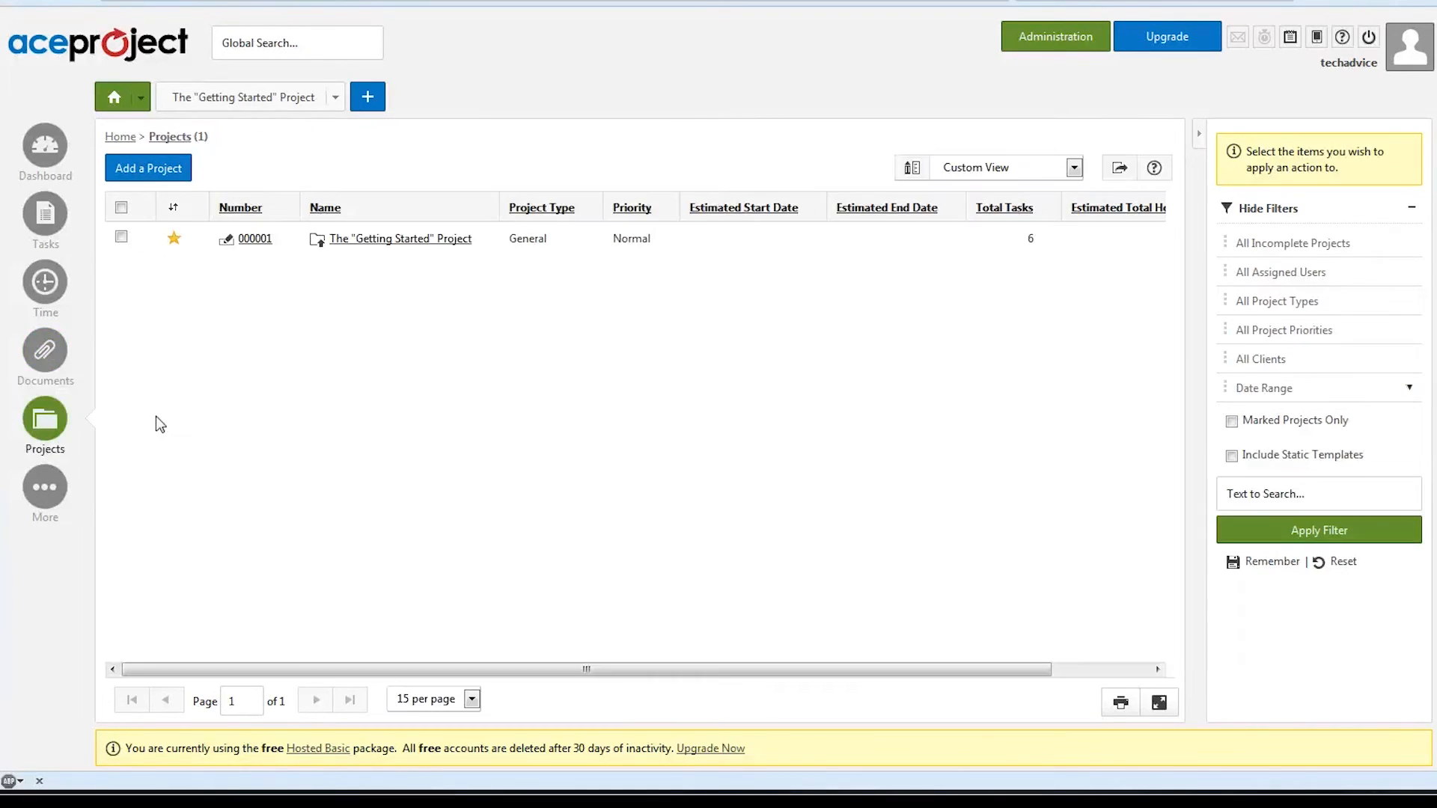
mouse_move(313, 427)
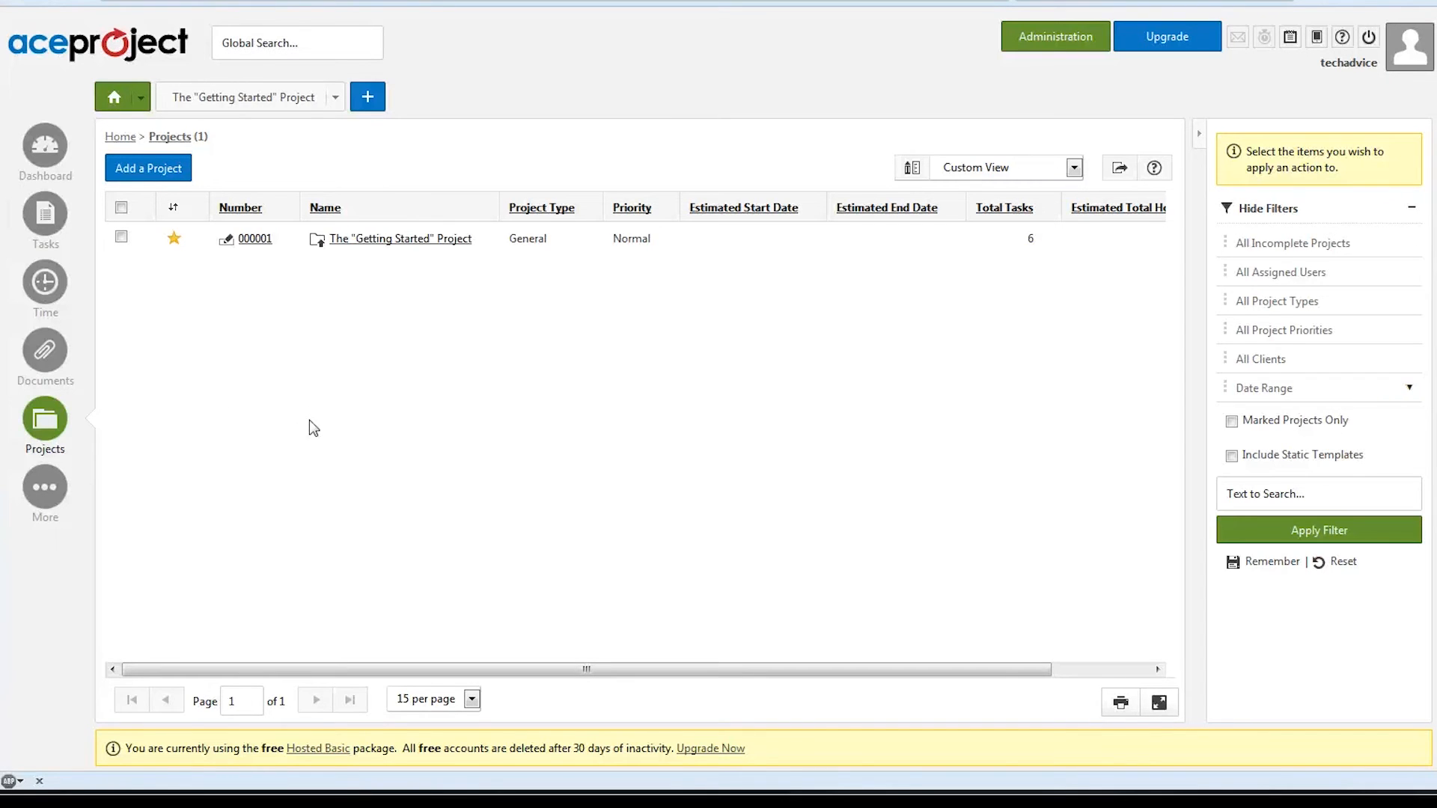
mouse_move(343, 405)
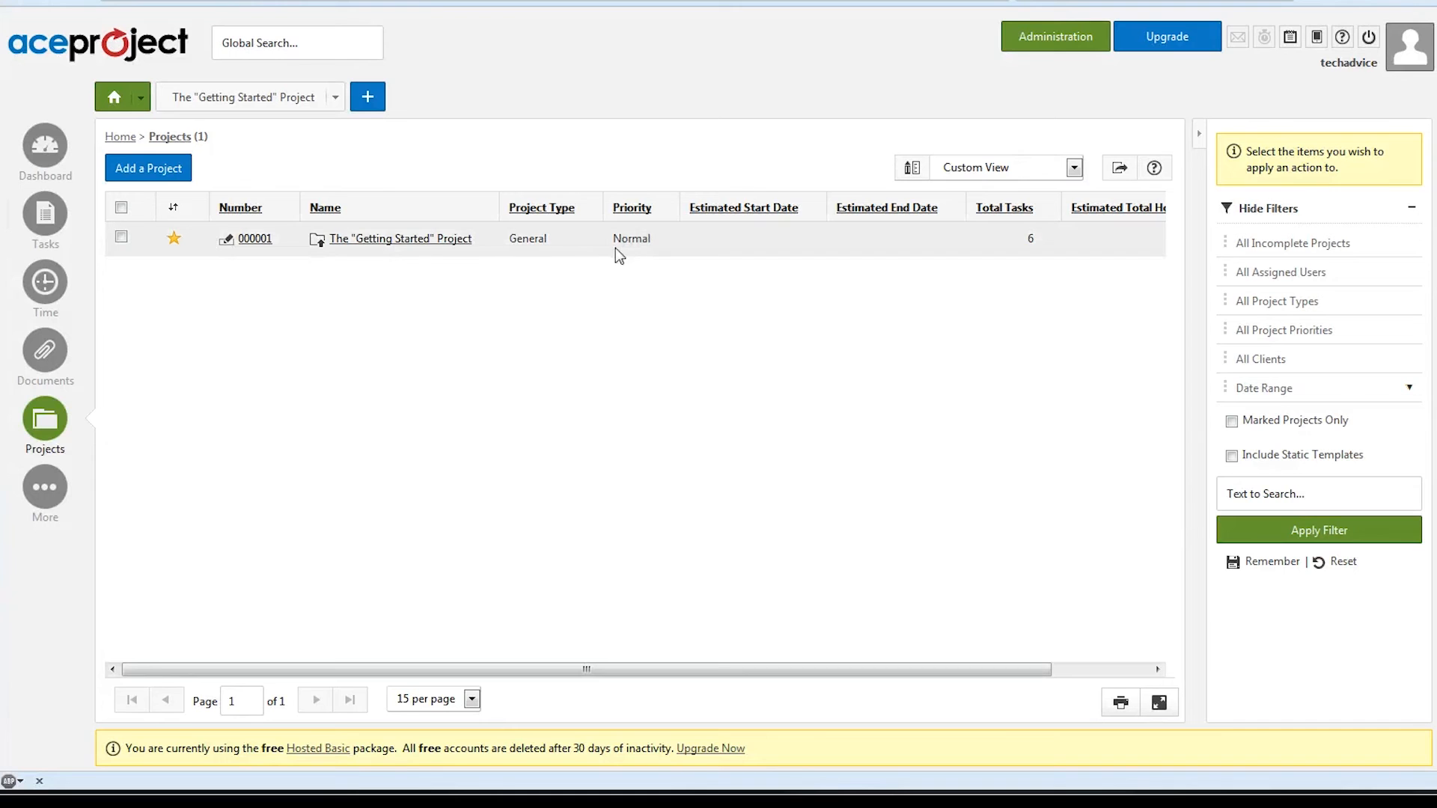
mouse_move(889, 241)
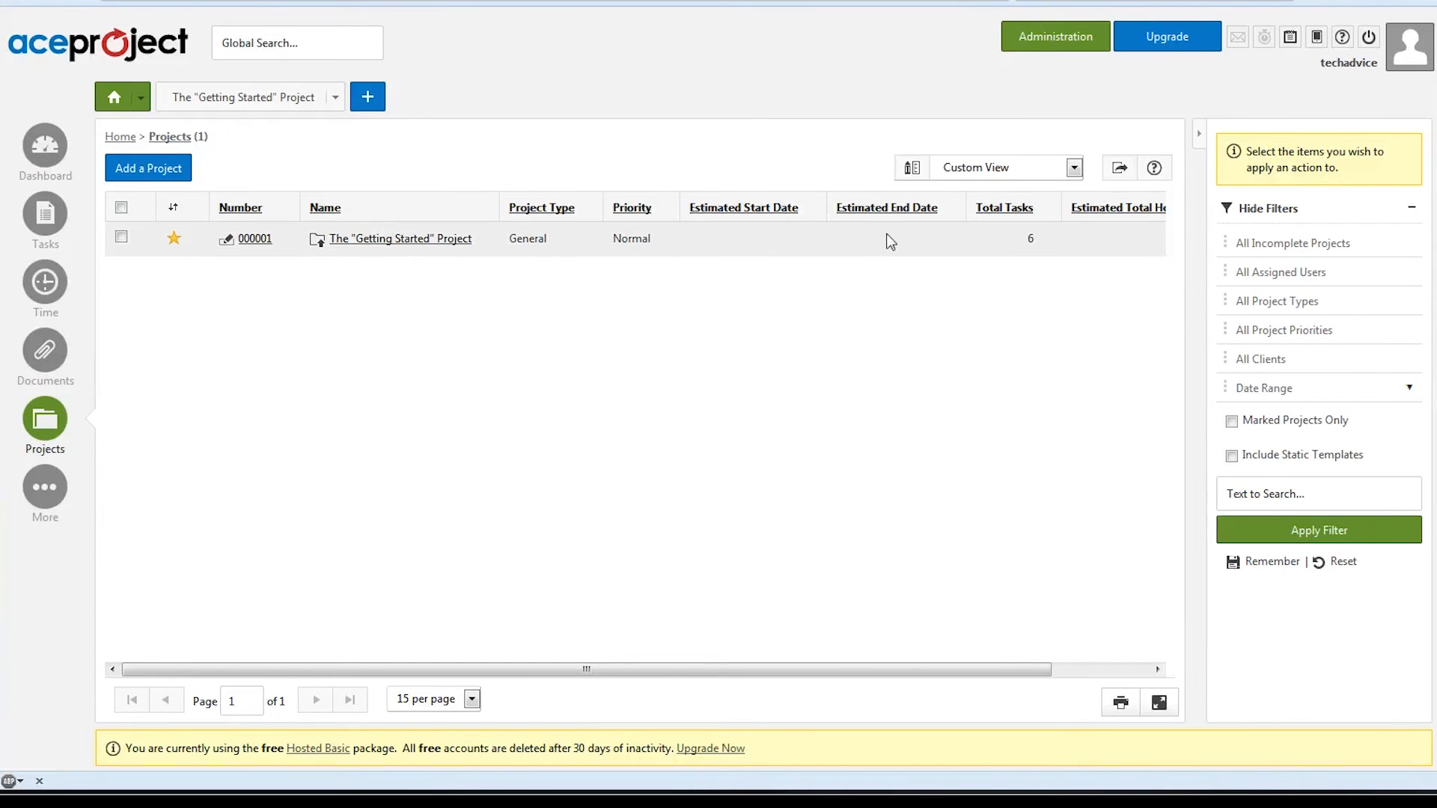